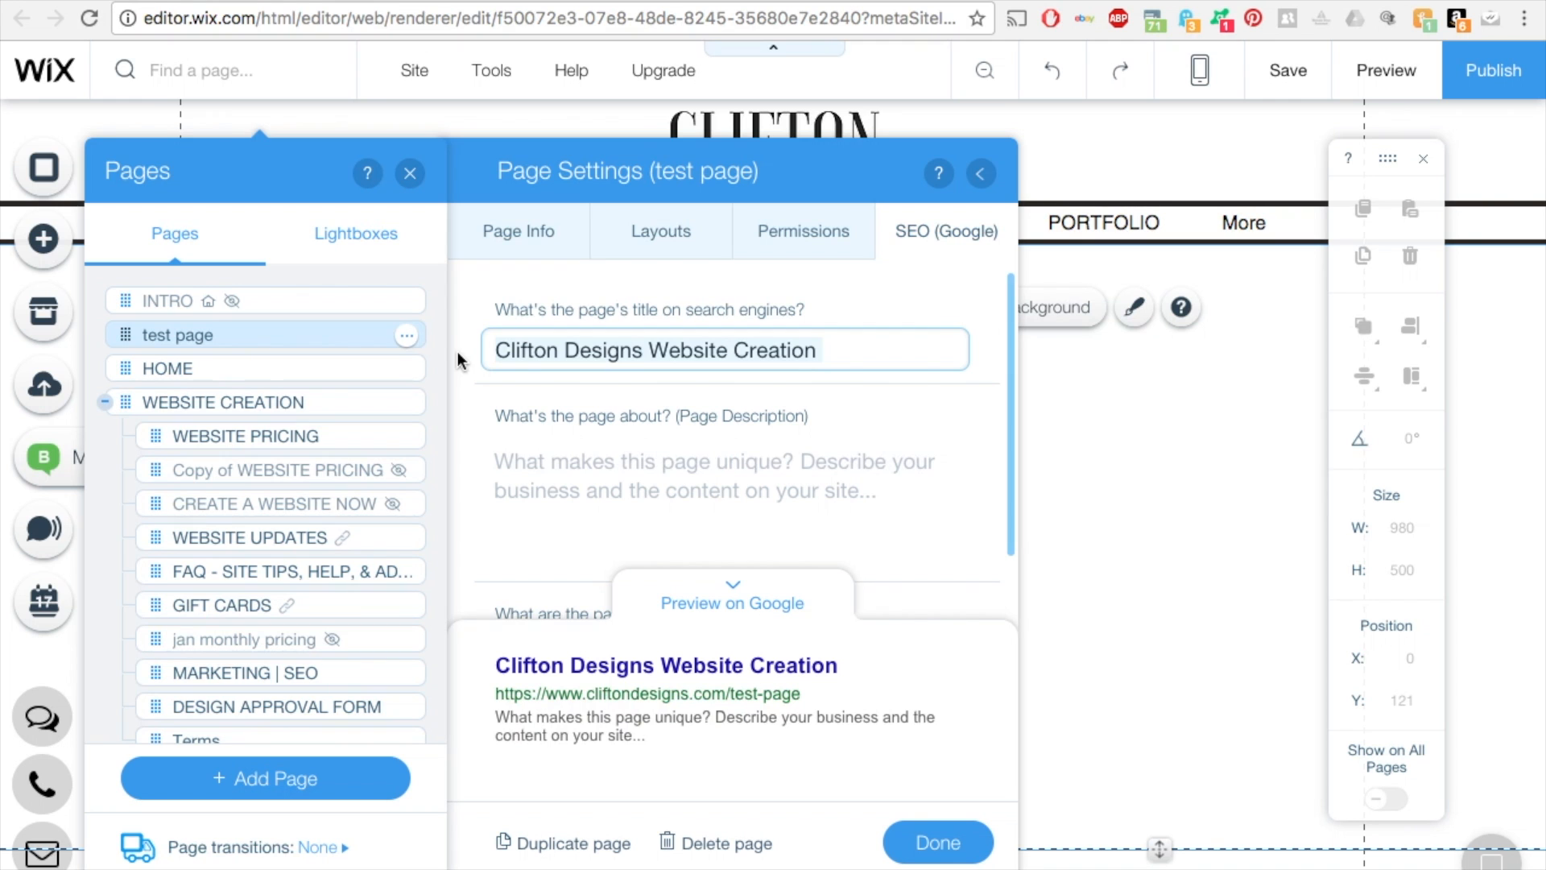
- Bring up the test page's search engine settings from the Pages panel
{"action": "left_click", "coordinate": [934, 842]}
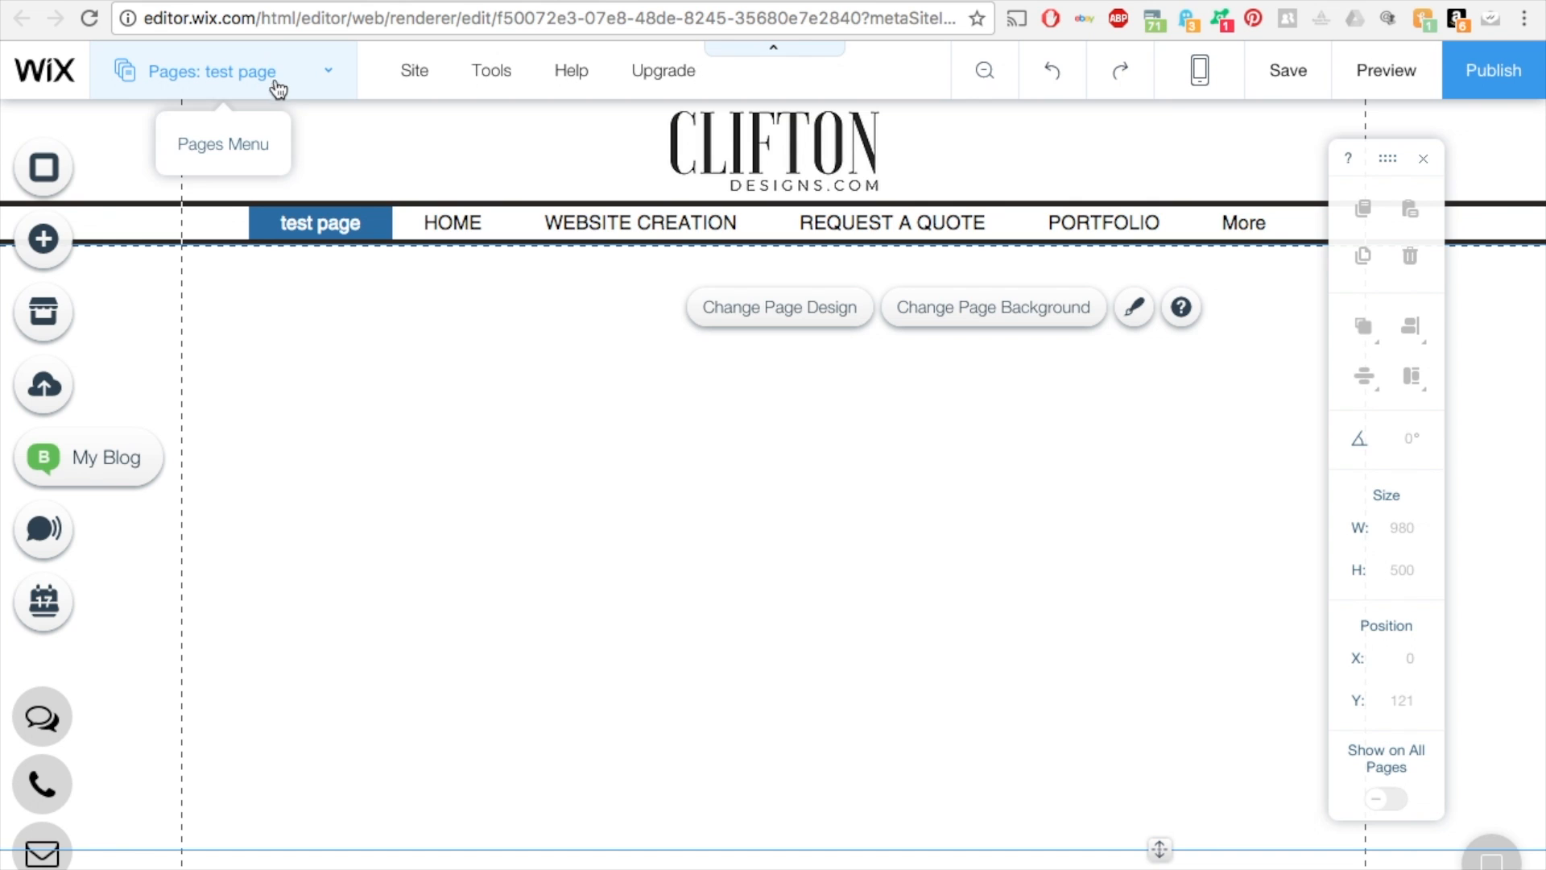
{"action": "left_click", "coordinate": [209, 71]}
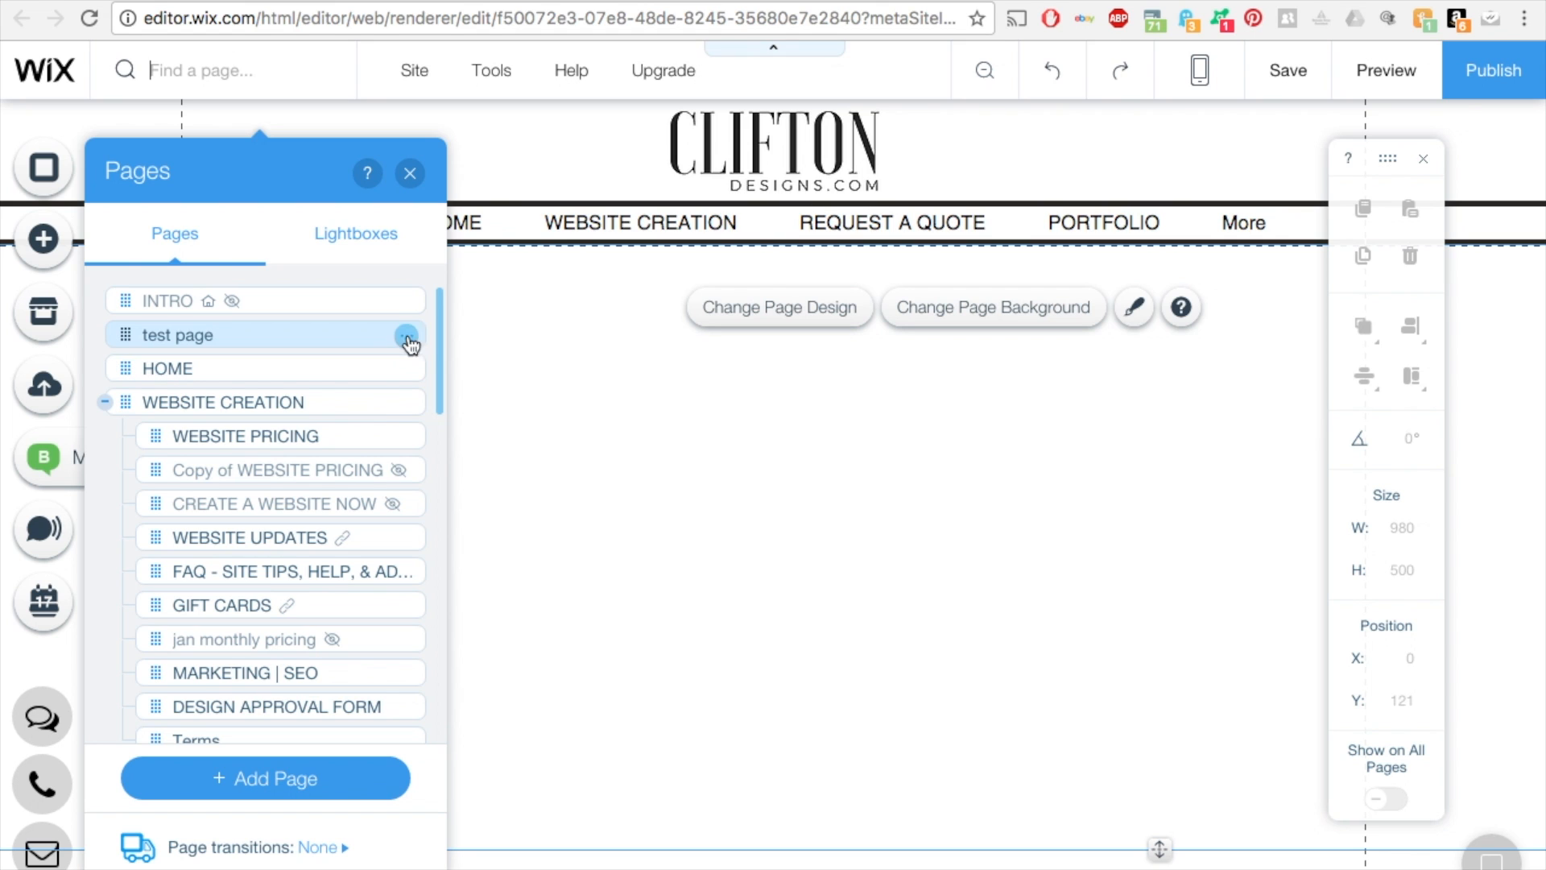
{"action": "left_click", "coordinate": [406, 335]}
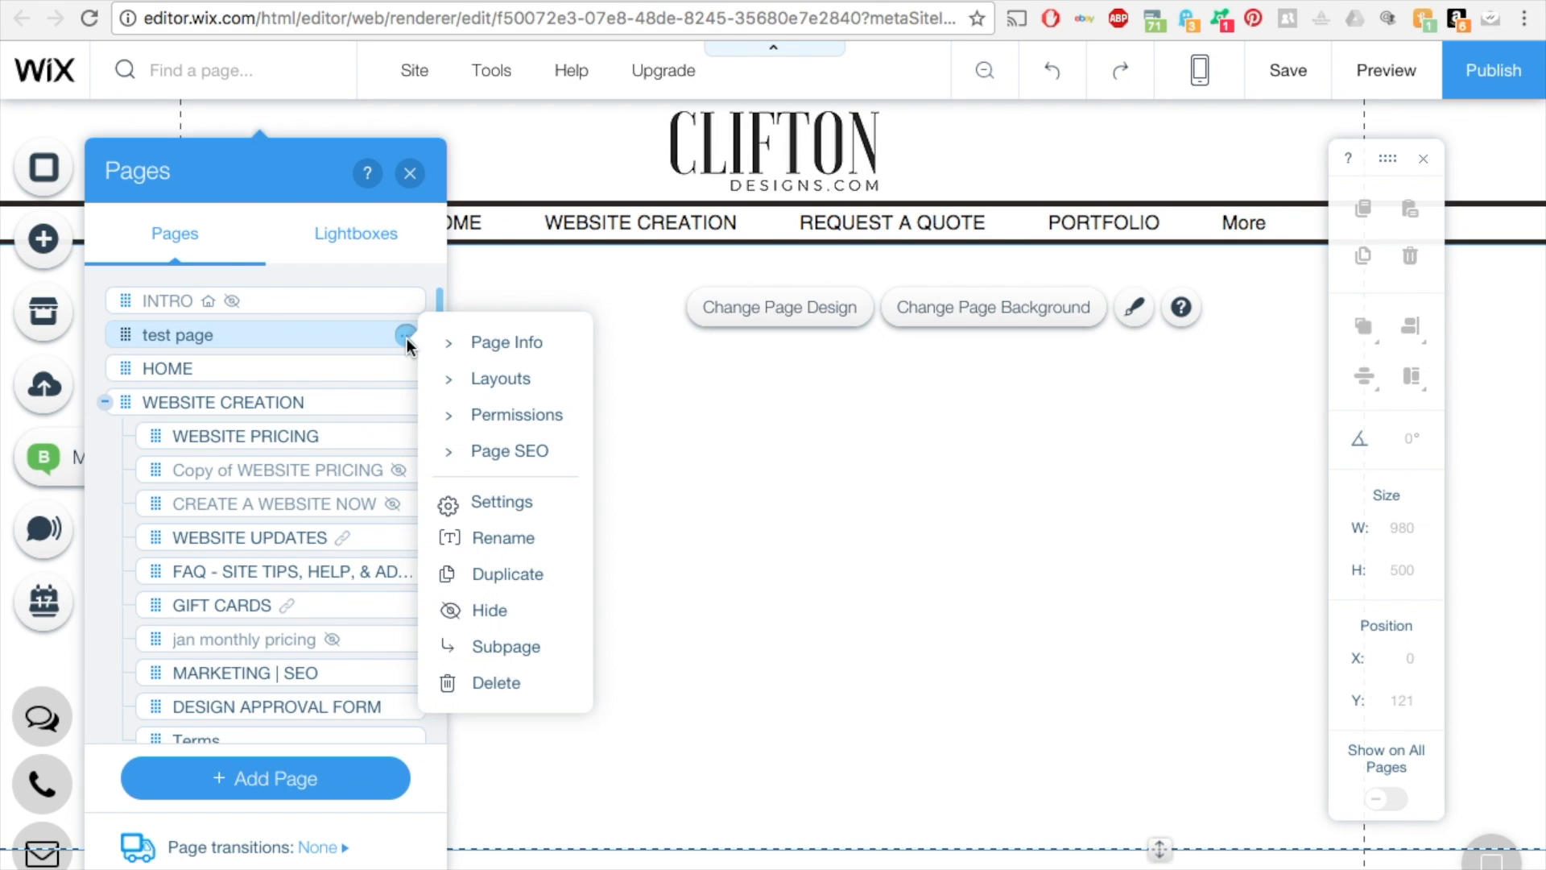
{"action": "mouse_move", "coordinate": [509, 452]}
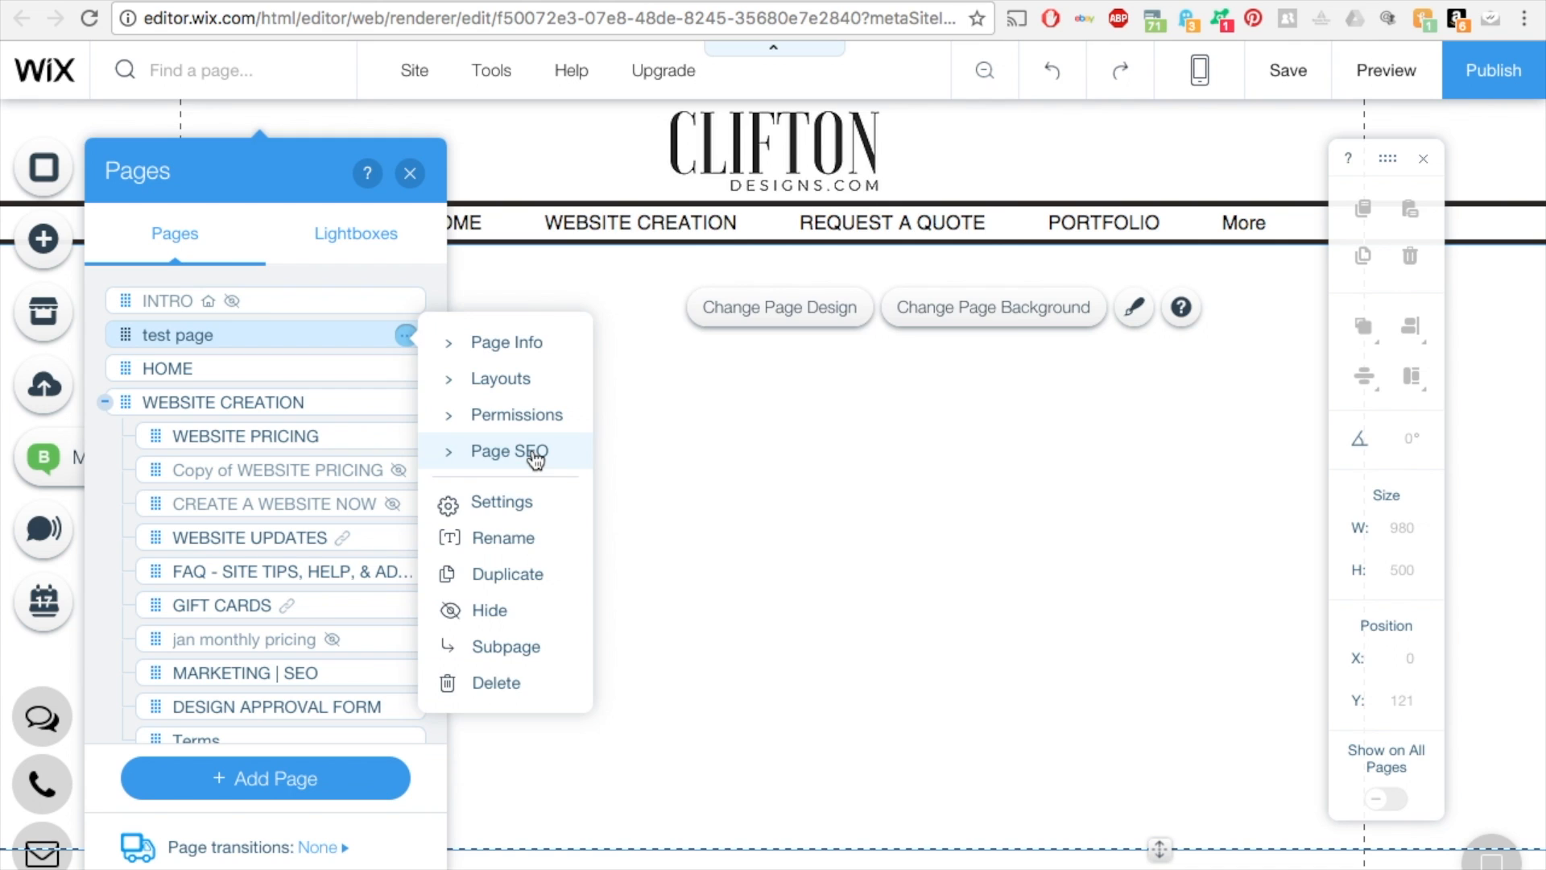
{"action": "left_click", "coordinate": [511, 451]}
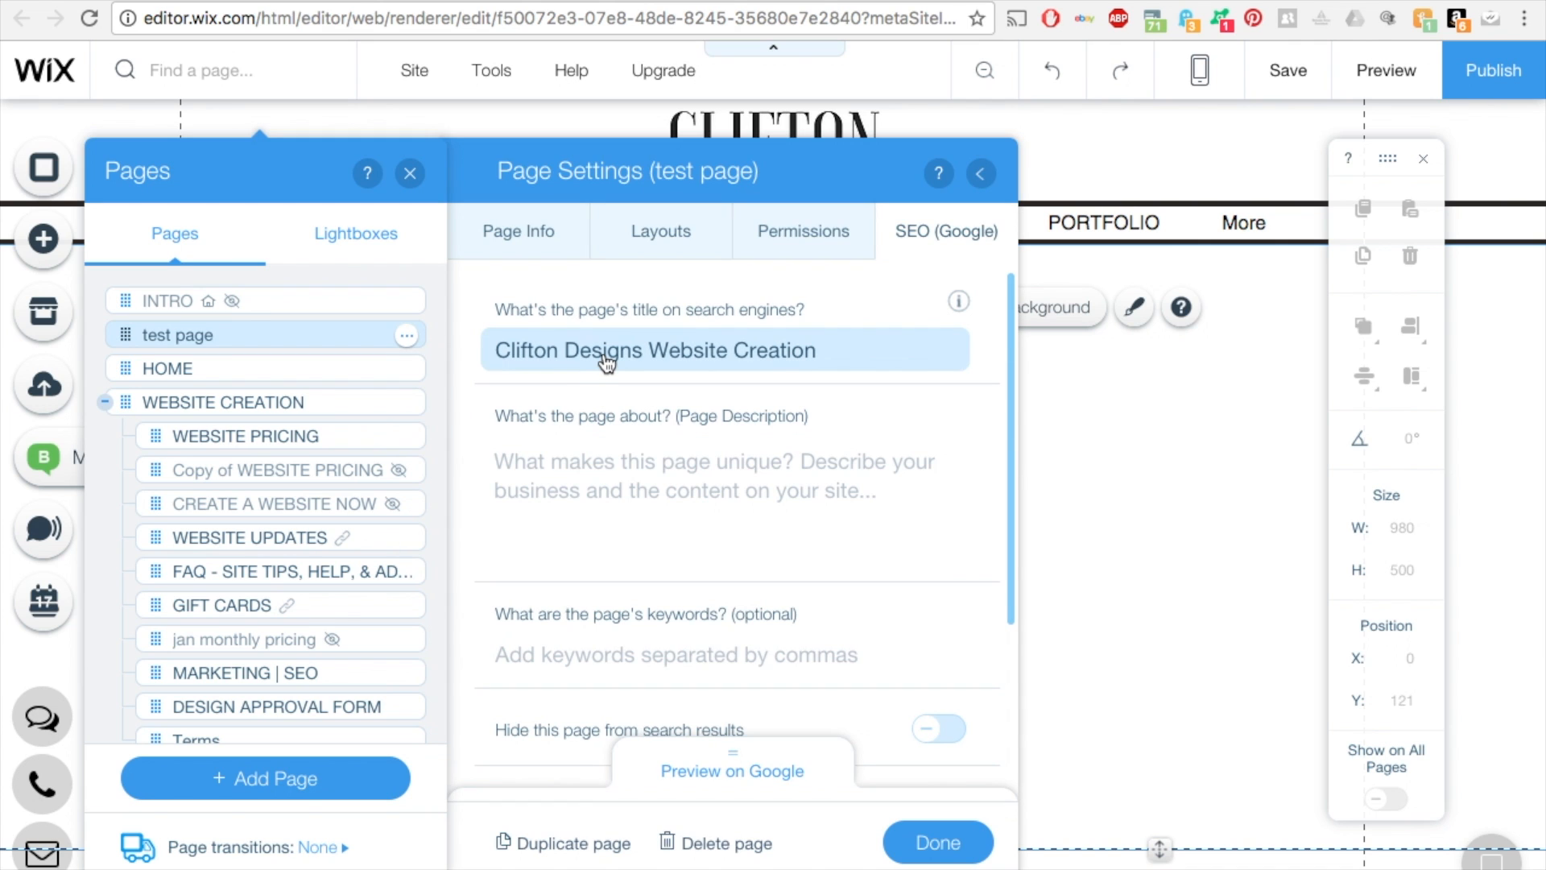
{"action": "left_click", "coordinate": [602, 350]}
{"action": "type", "text": " 720-"}
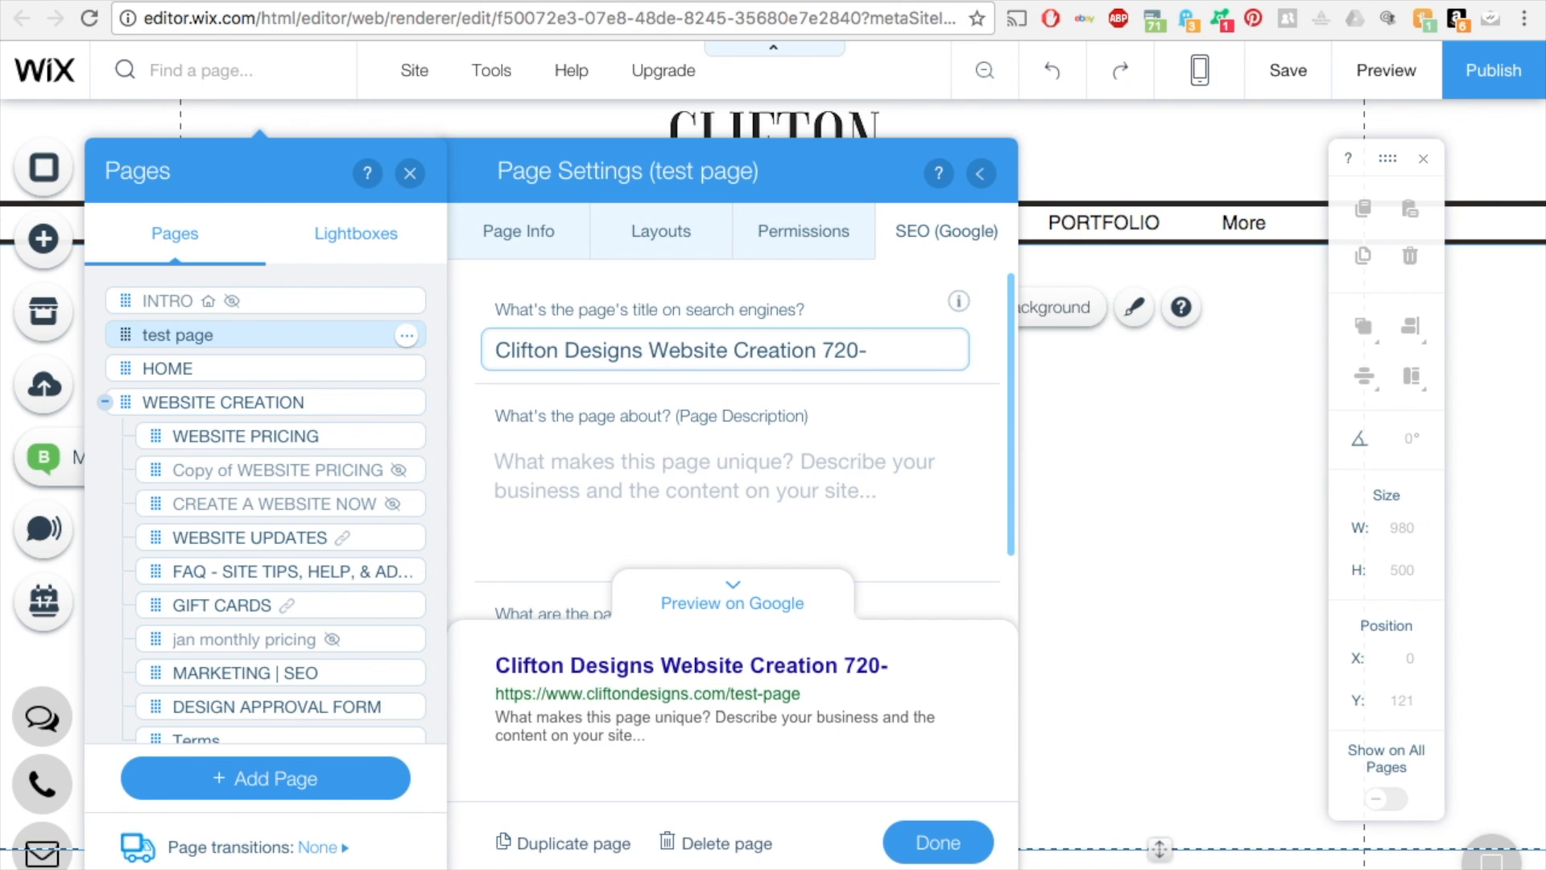
{"action": "type", "text": "526"}
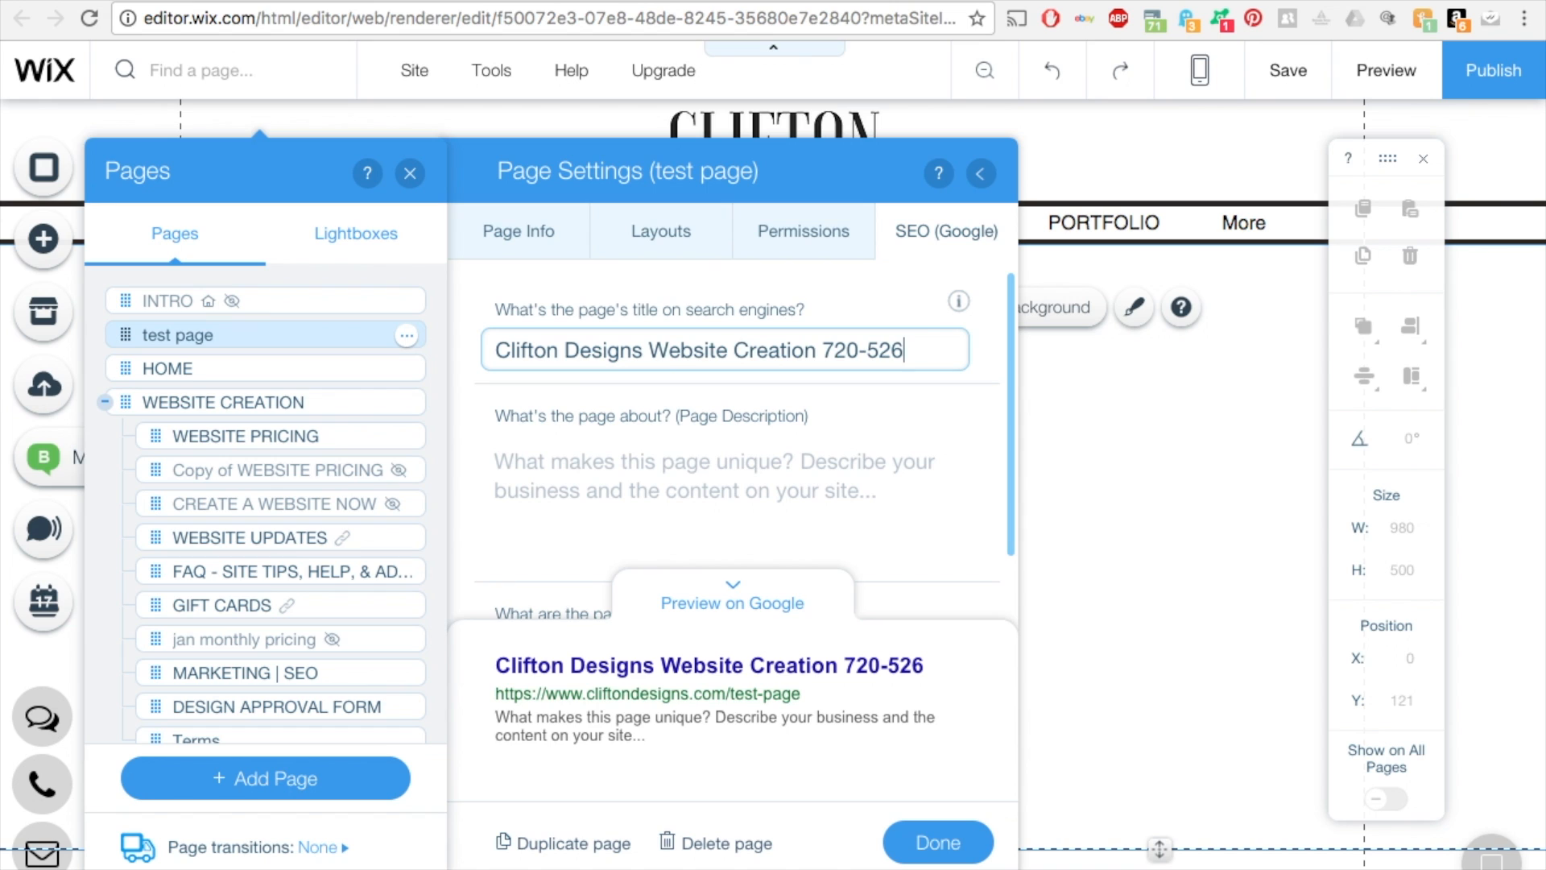
{"action": "type", "text": "-2888"}
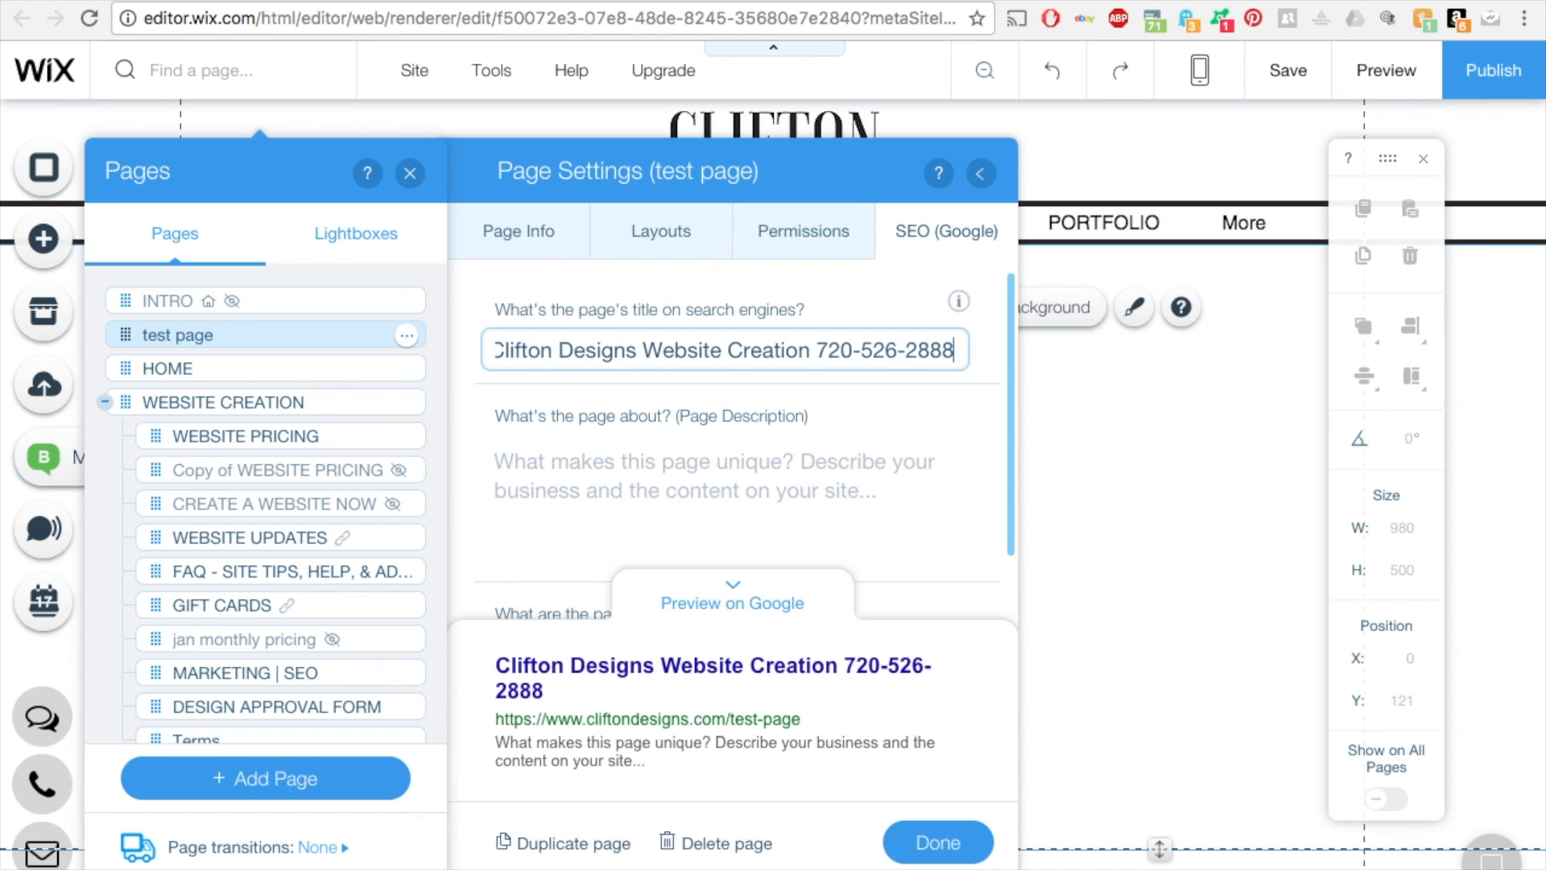
- Enter the description "Custom Website Design at an affordable price. Denver based web designer."
{"action": "left_click", "coordinate": [723, 475]}
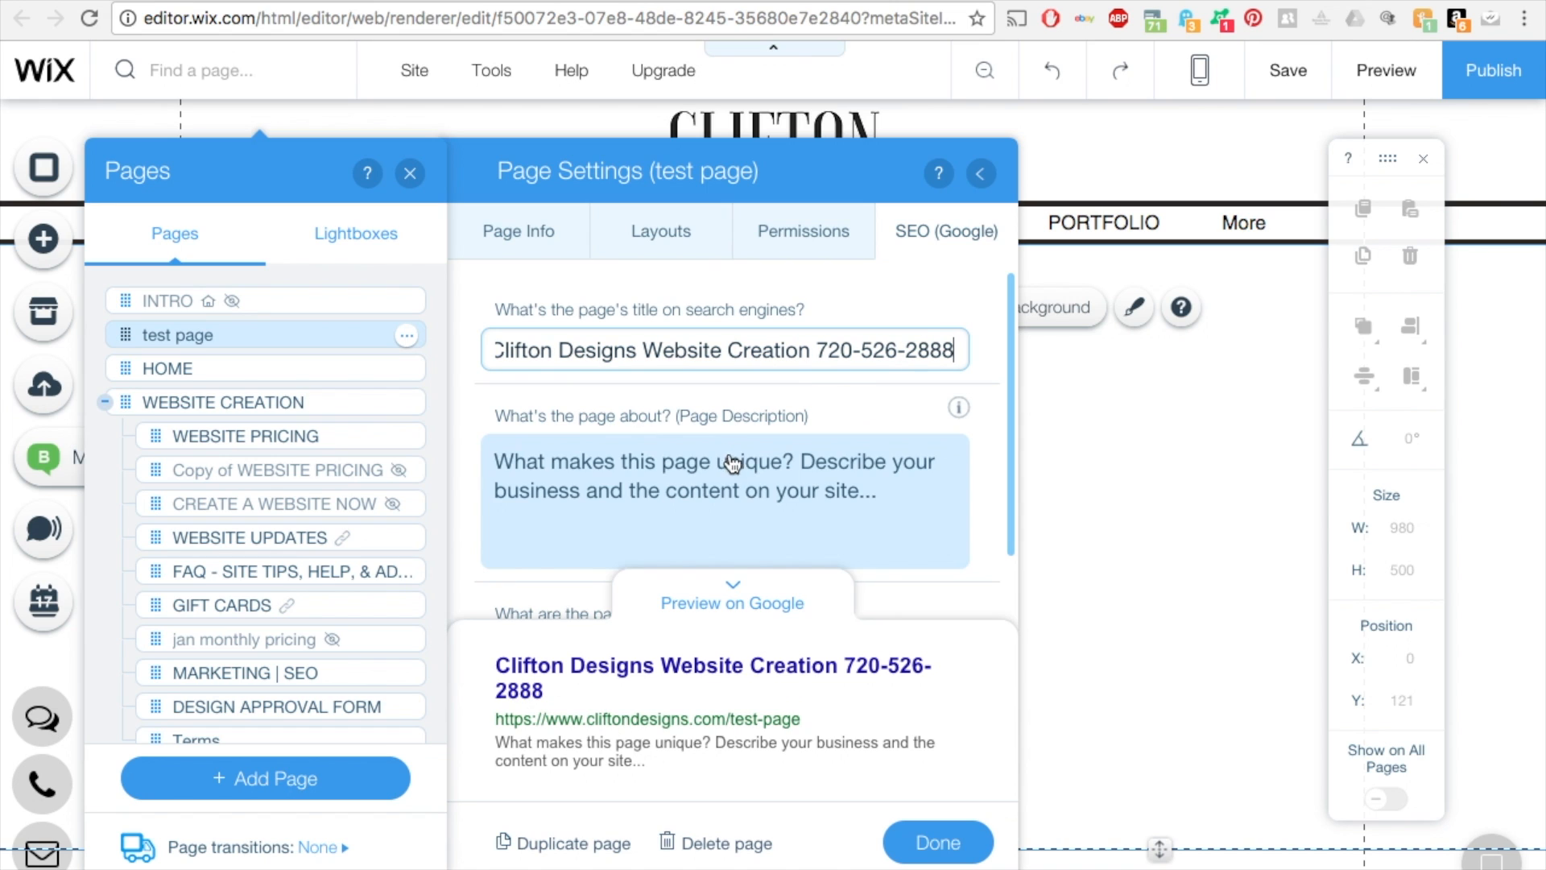
{"action": "mouse_move", "coordinate": [693, 520]}
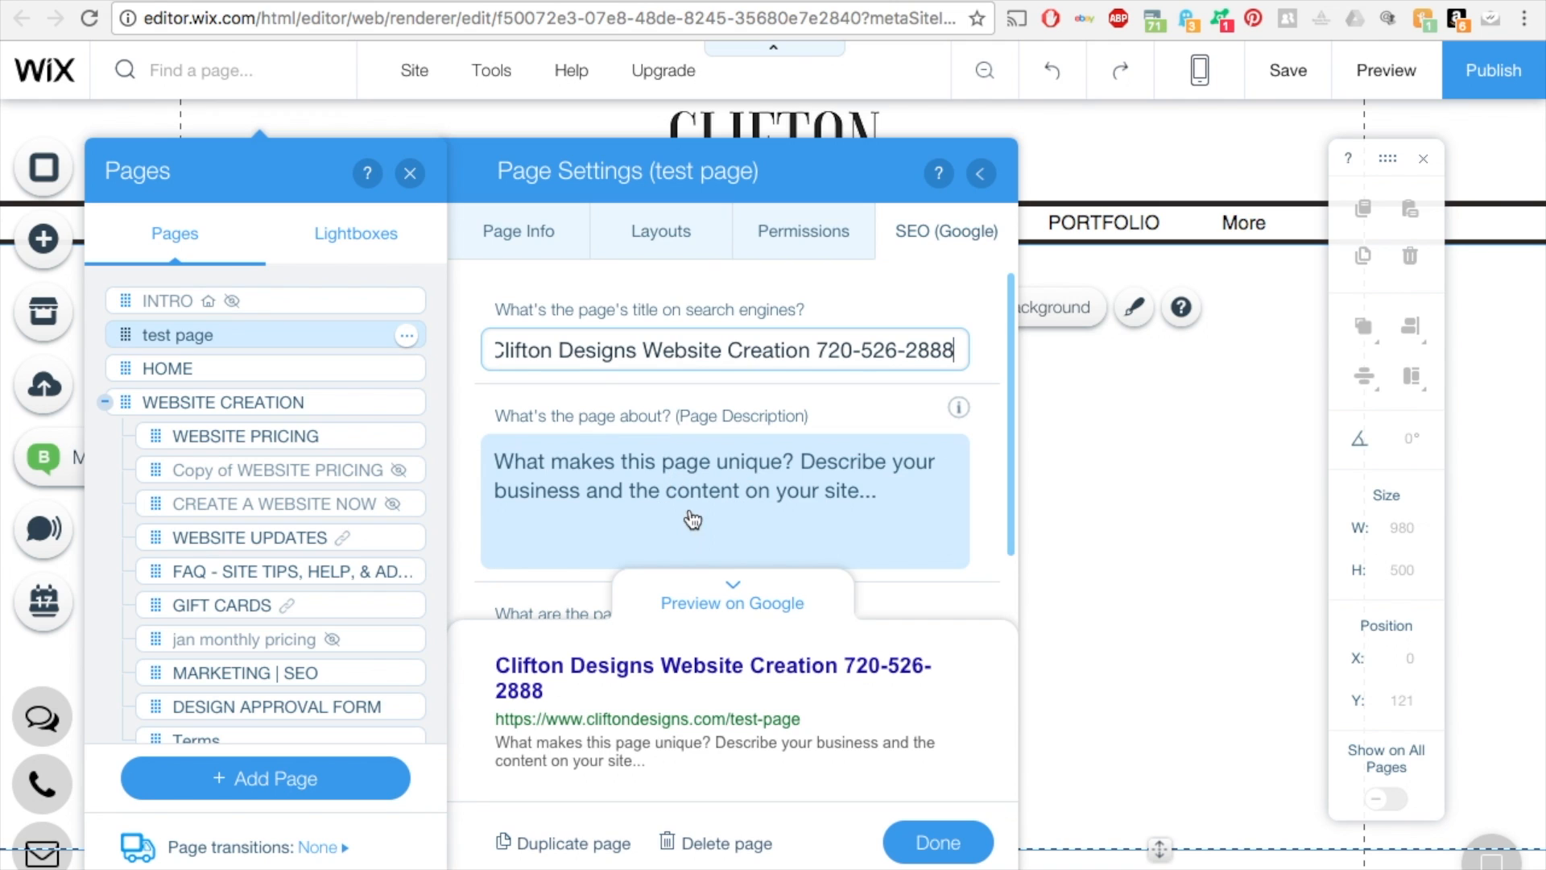
{"action": "mouse_move", "coordinate": [686, 508]}
{"action": "type", "text": "C"}
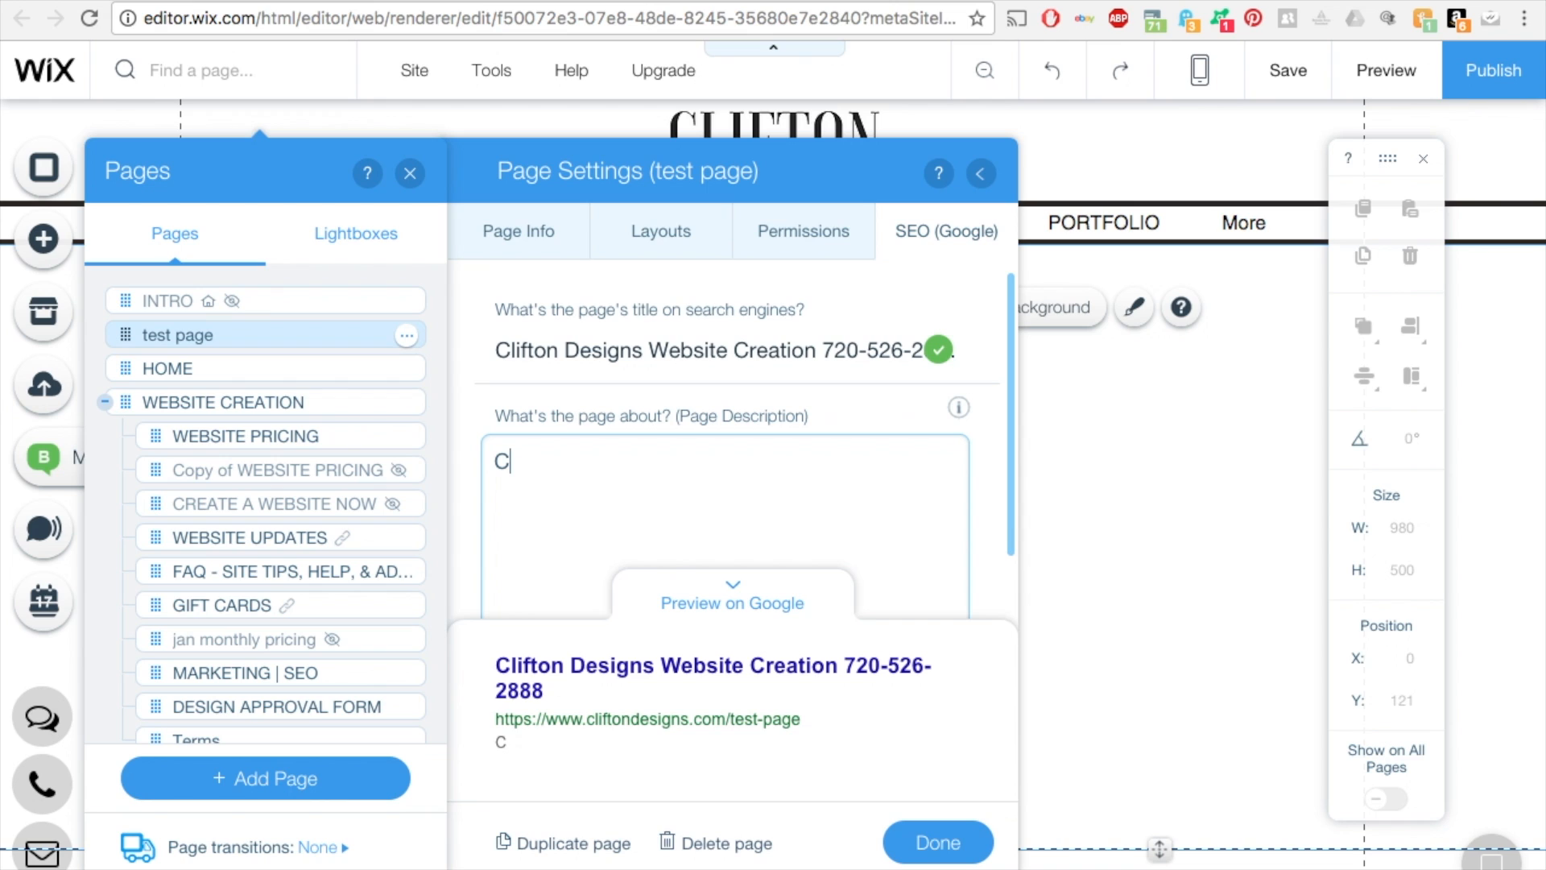
{"action": "type", "text": "ustom Website Design at"}
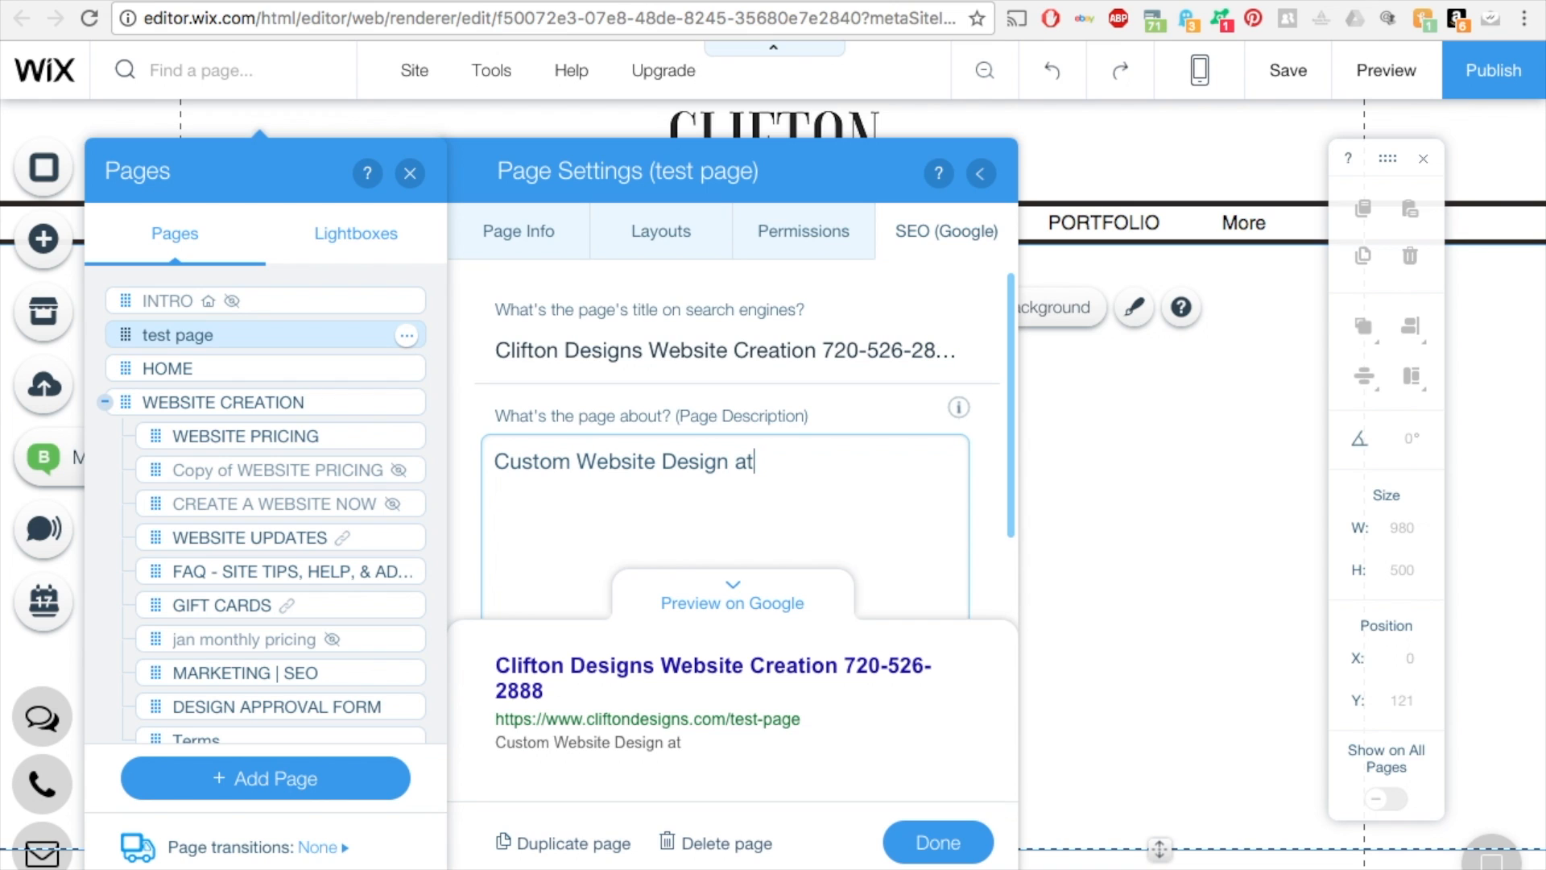
{"action": "type", "text": "an afford"}
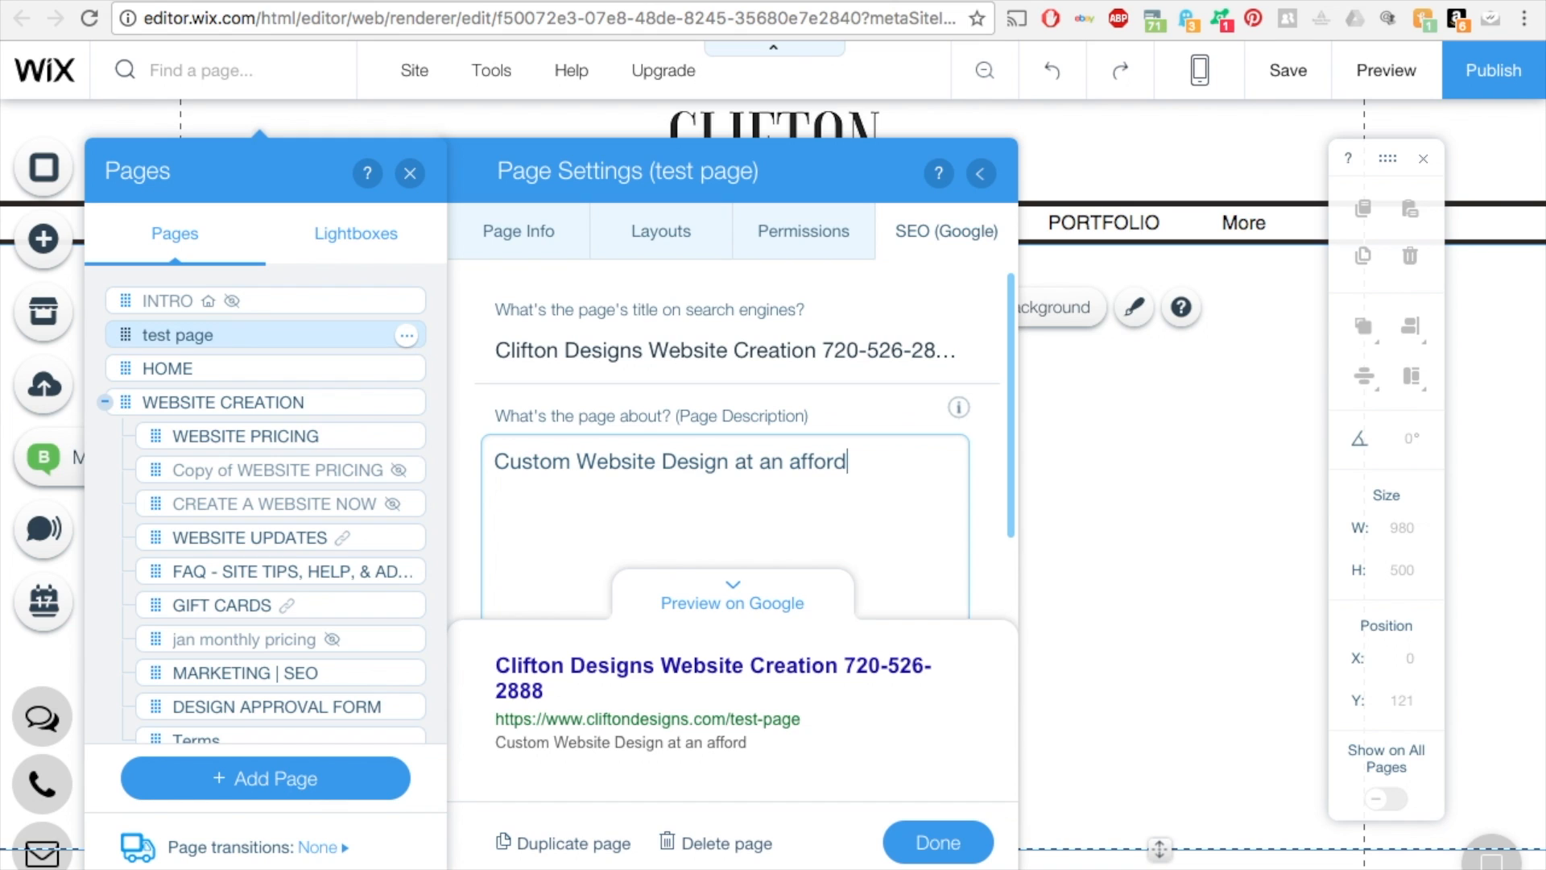
{"action": "type", "text": "able price."}
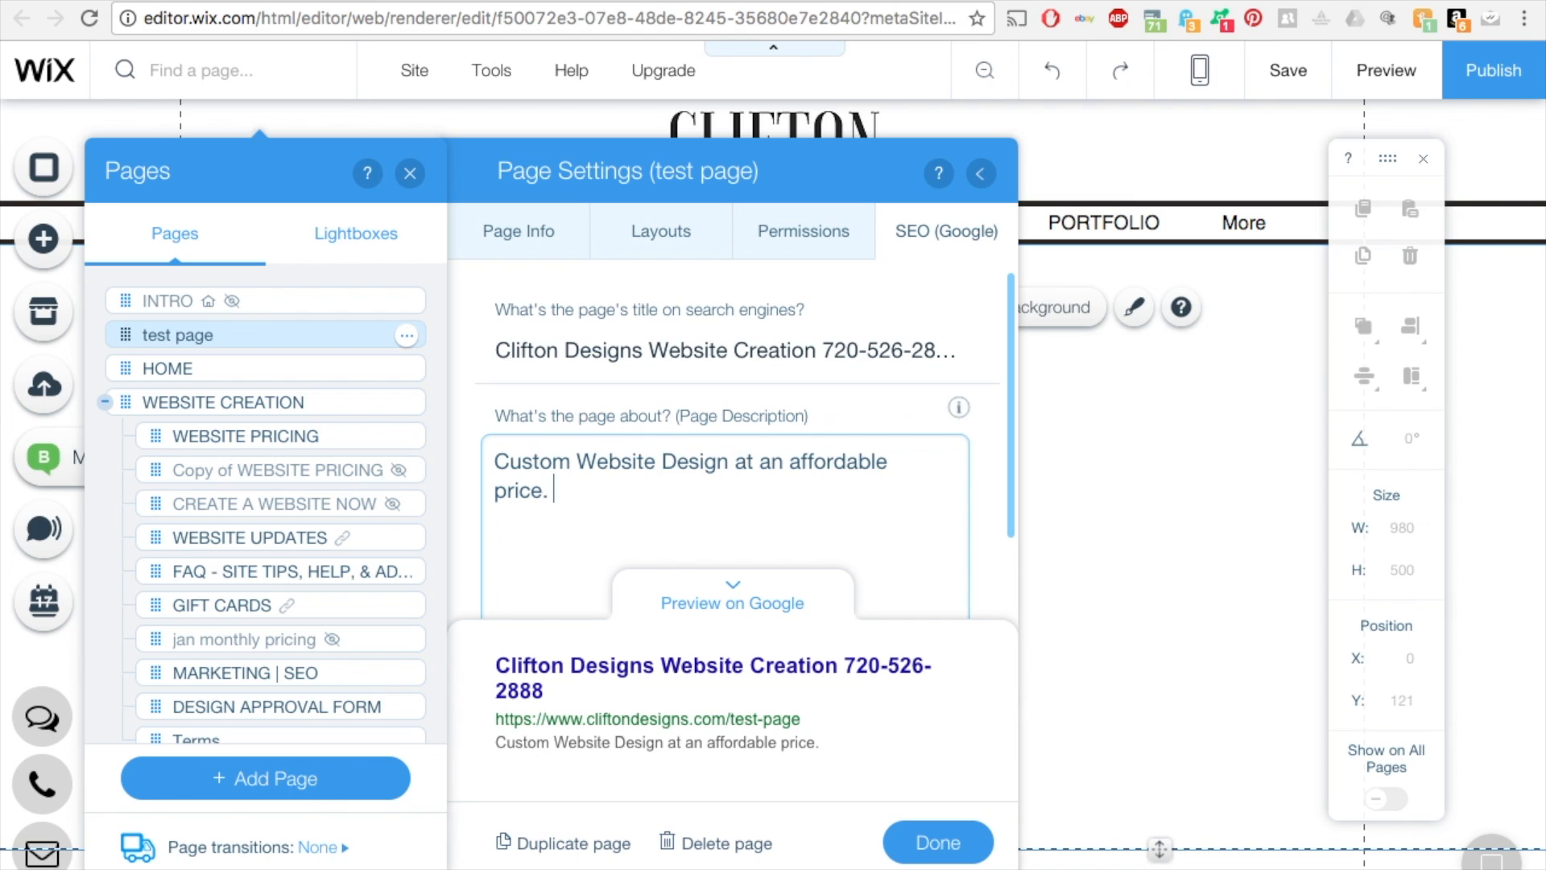
{"action": "type", "text": "Denver"}
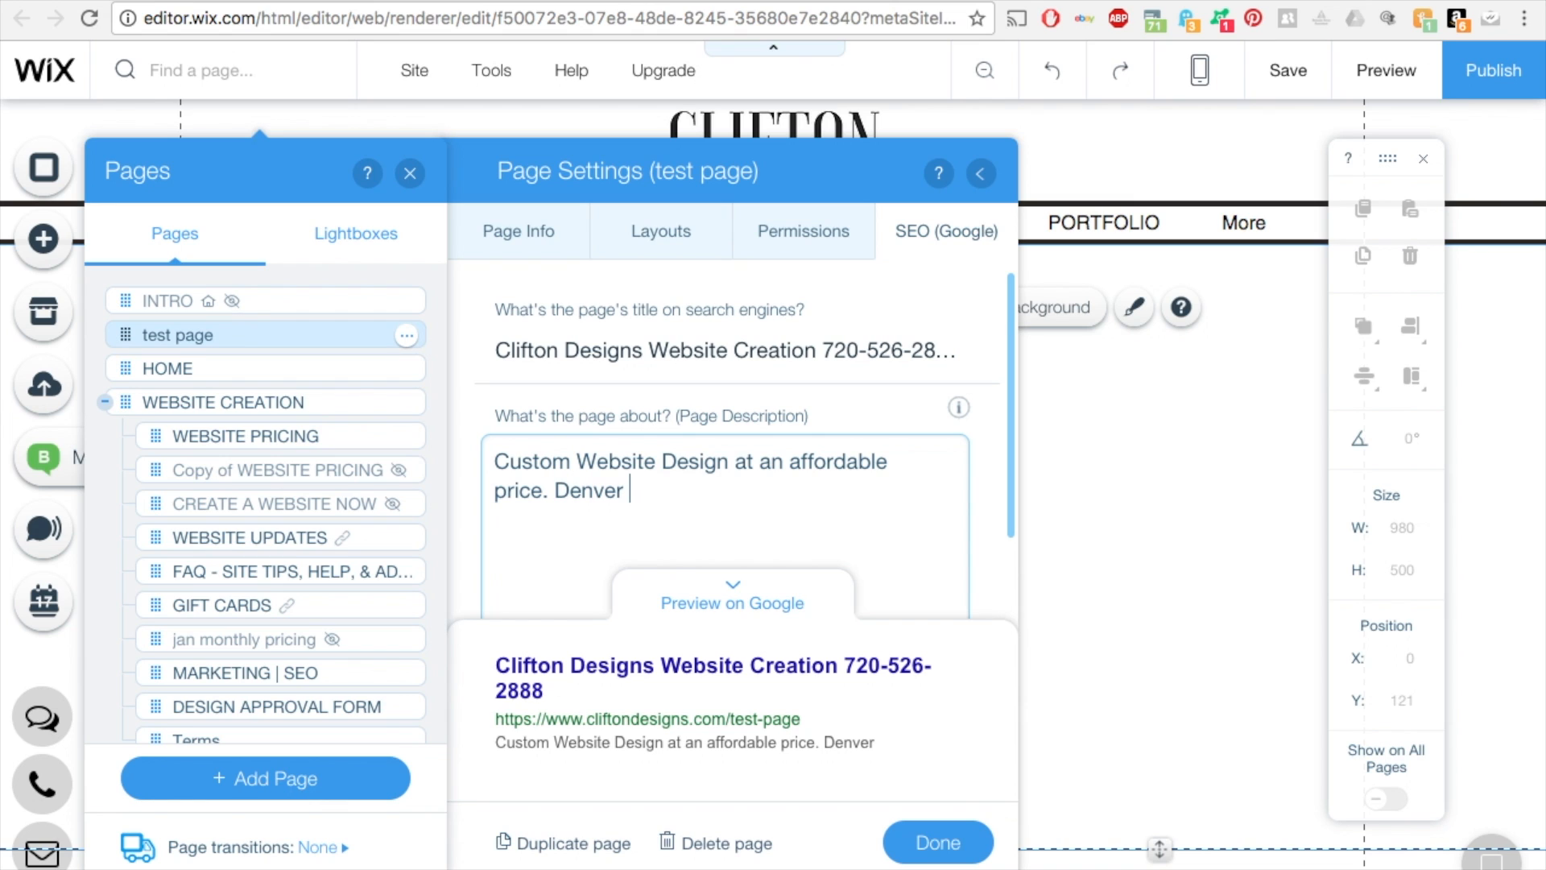
{"action": "type", "text": "based web"}
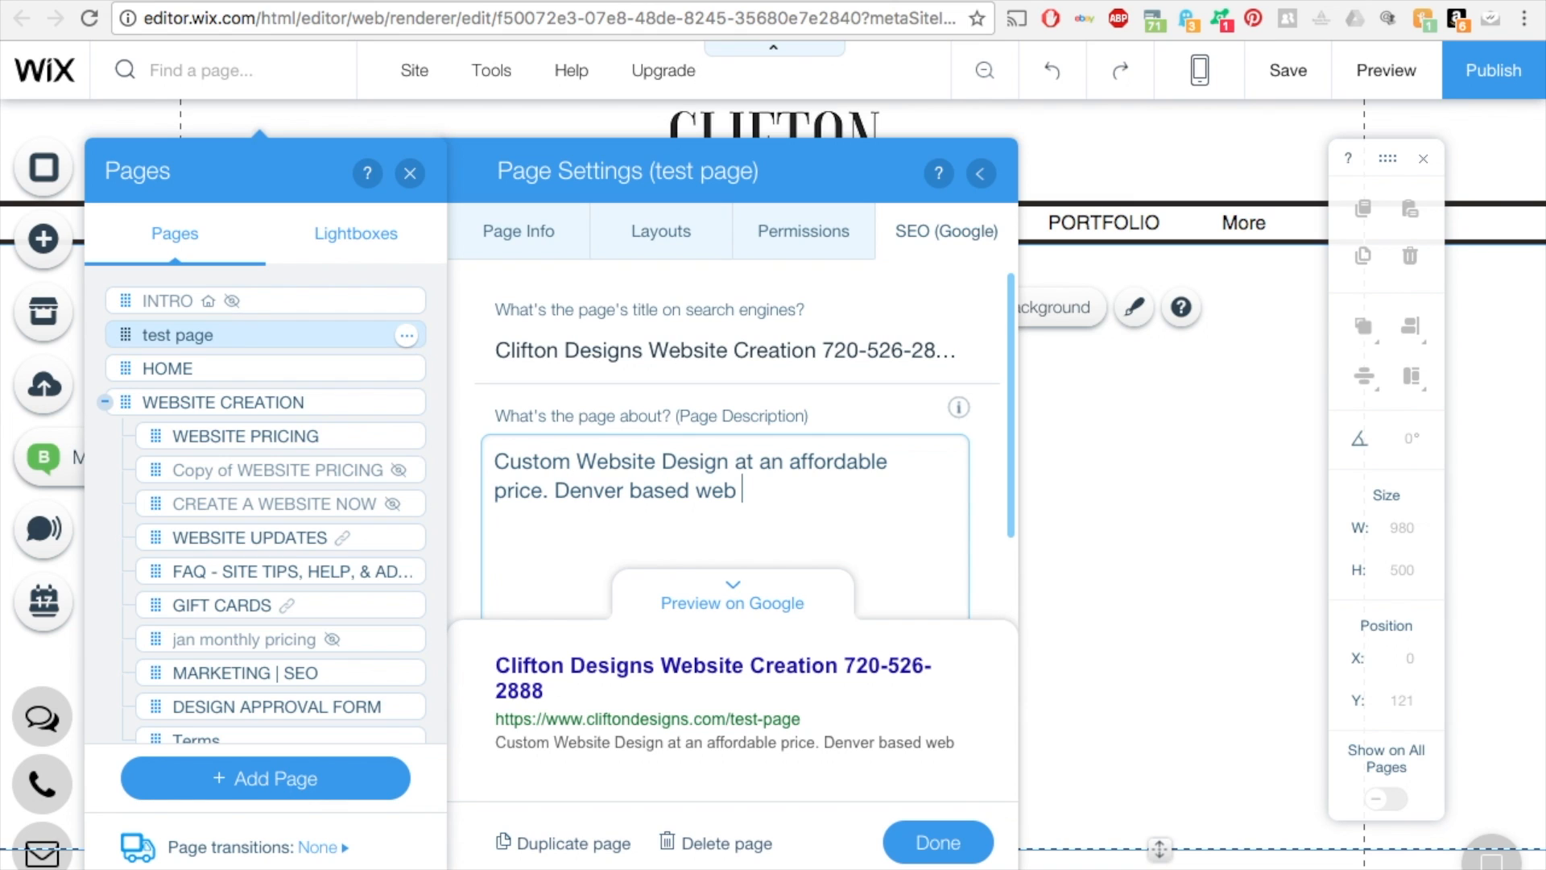
{"action": "type", "text": "designer."}
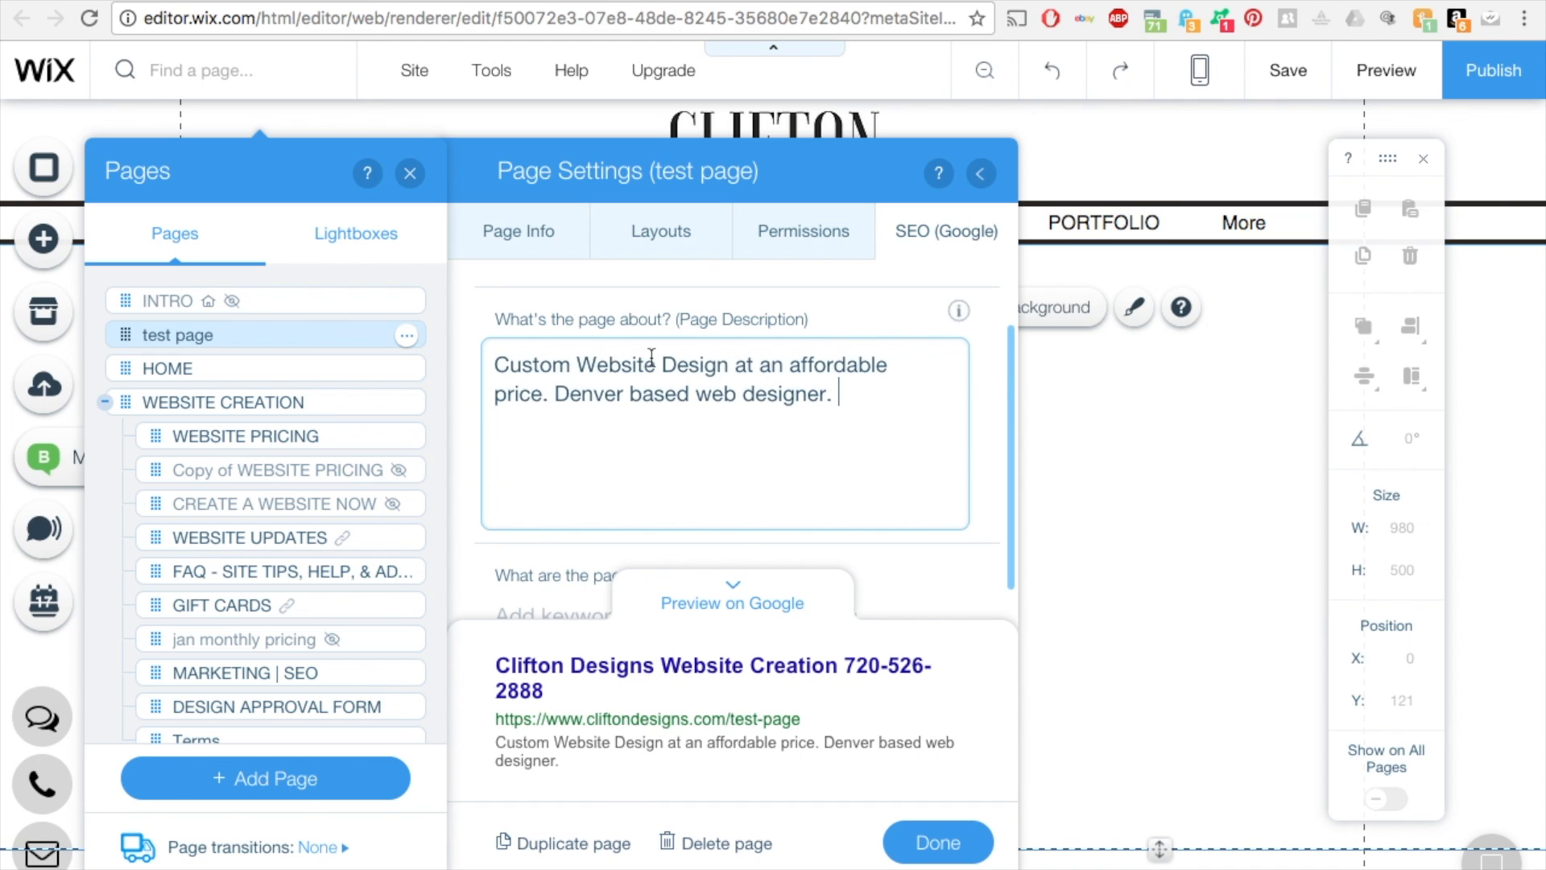
- Enter the keywords "denver, colorado, website designer," in the keywords field
{"action": "scroll", "scroll_direction": "down", "scroll_amount": 3}
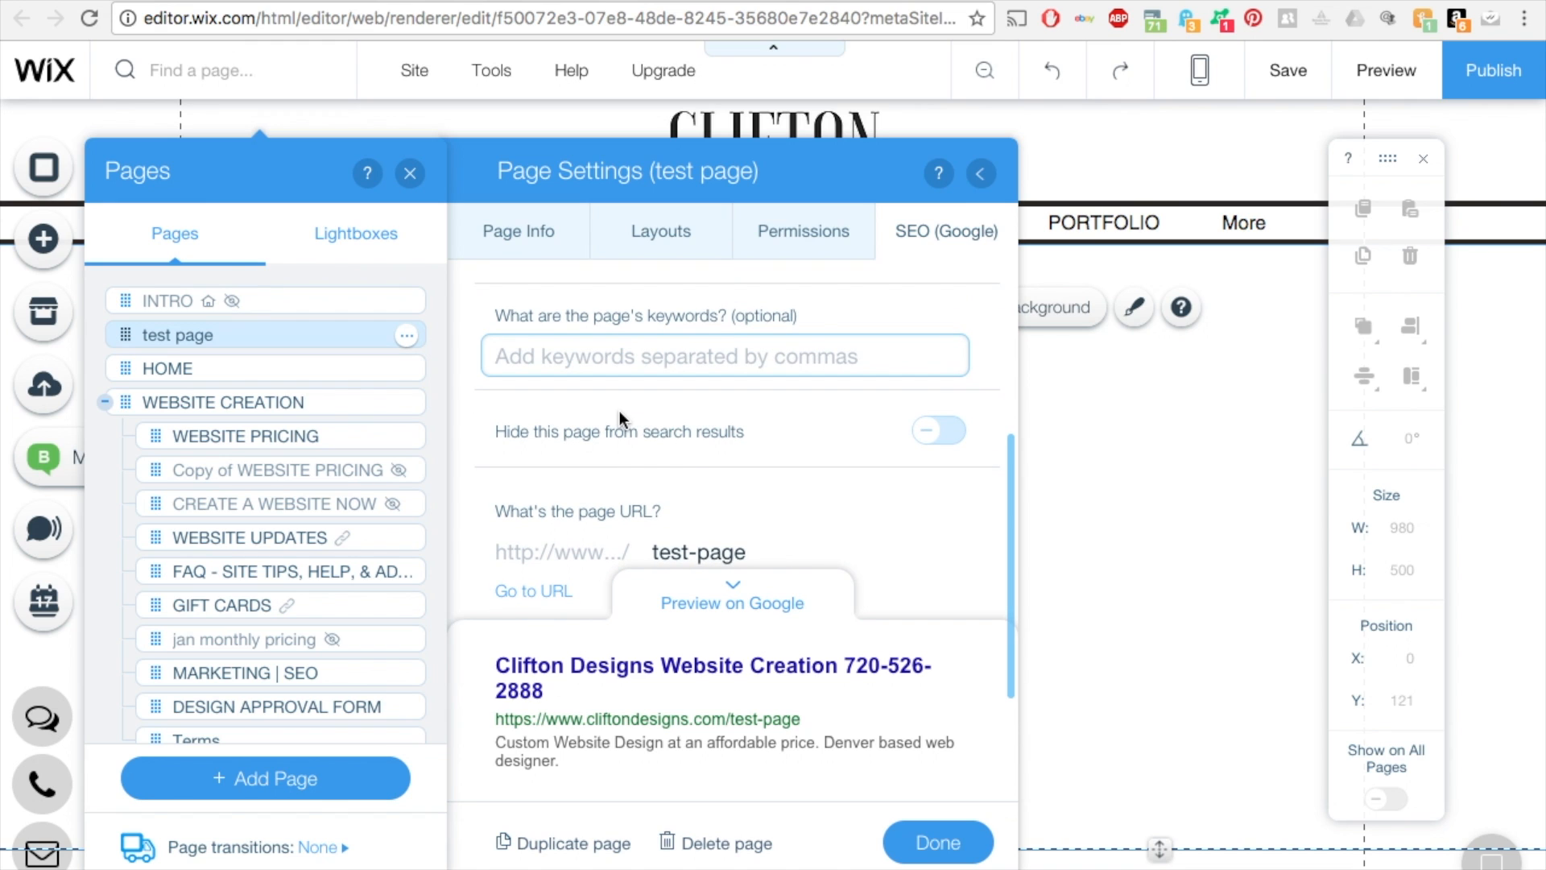
{"action": "type", "text": "denver, col"}
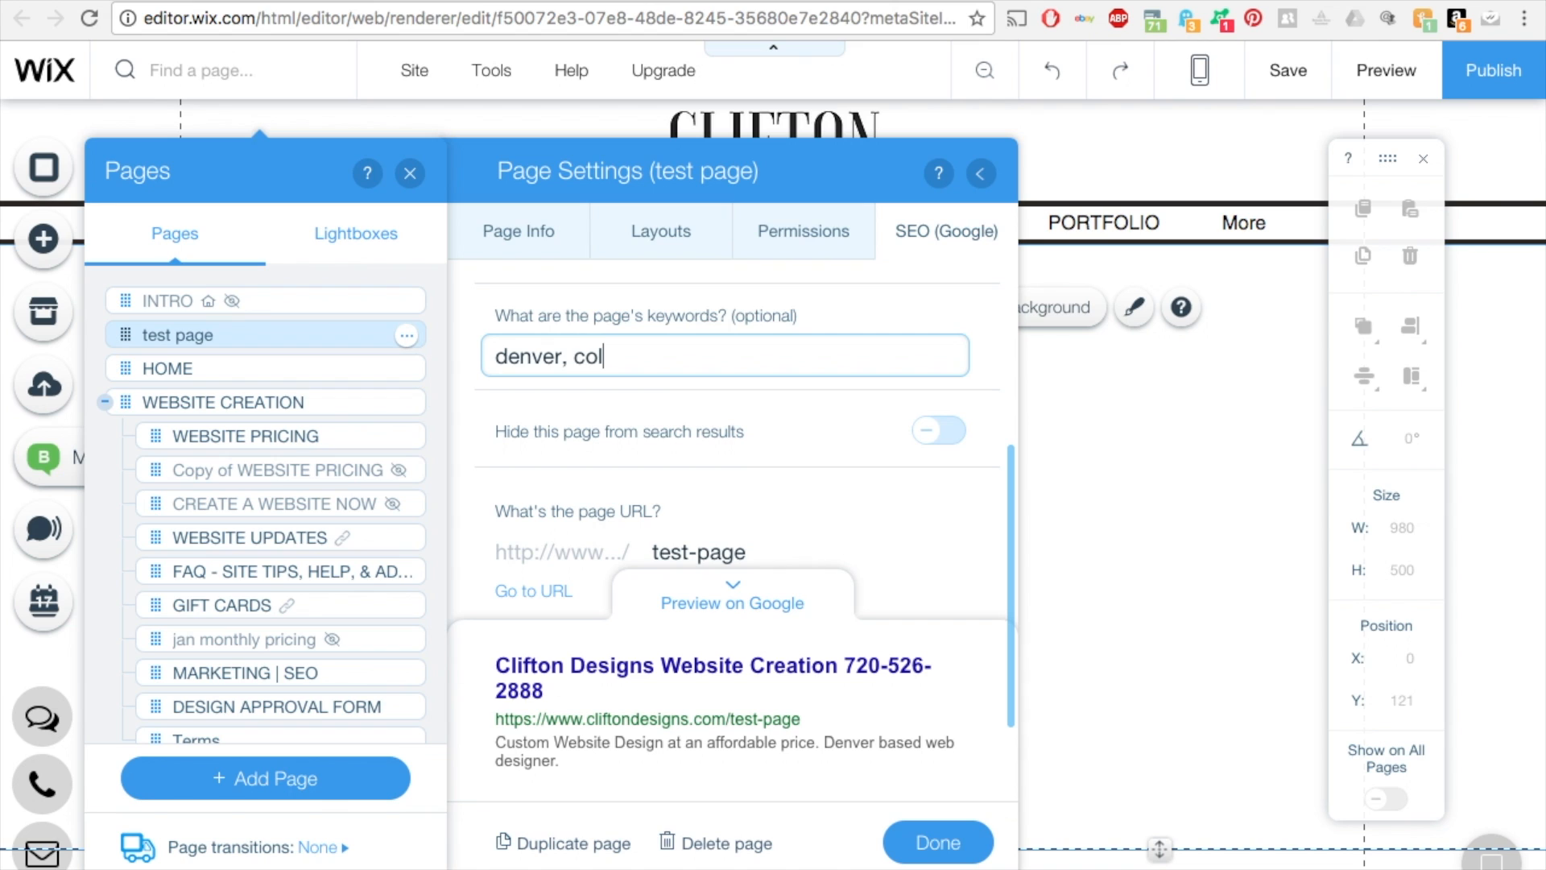
{"action": "type", "text": "orado, w"}
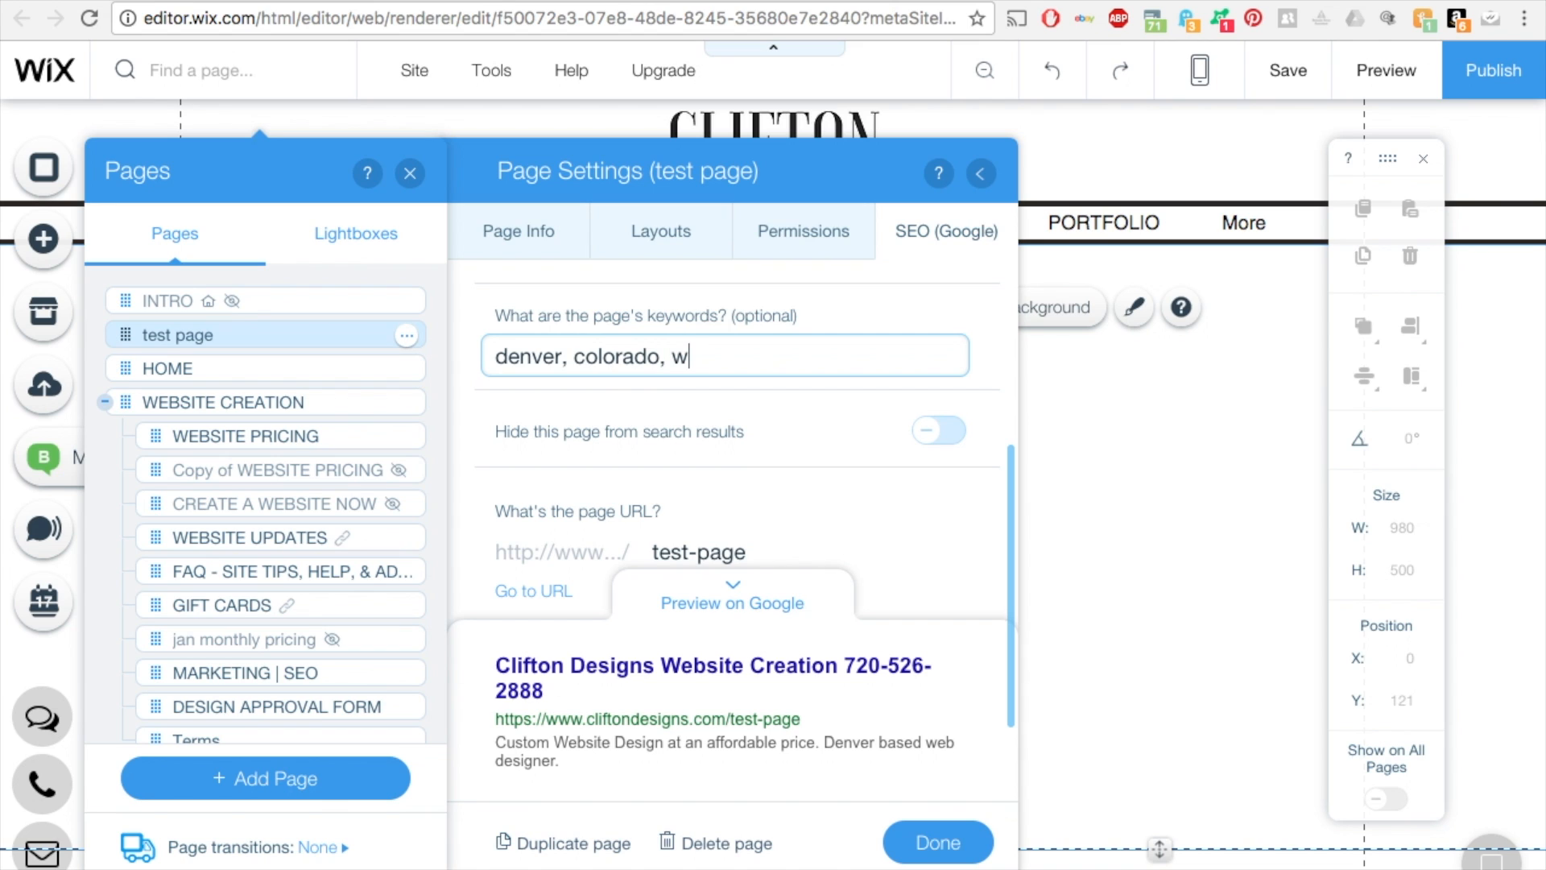
{"action": "type", "text": "ebsite designer,"}
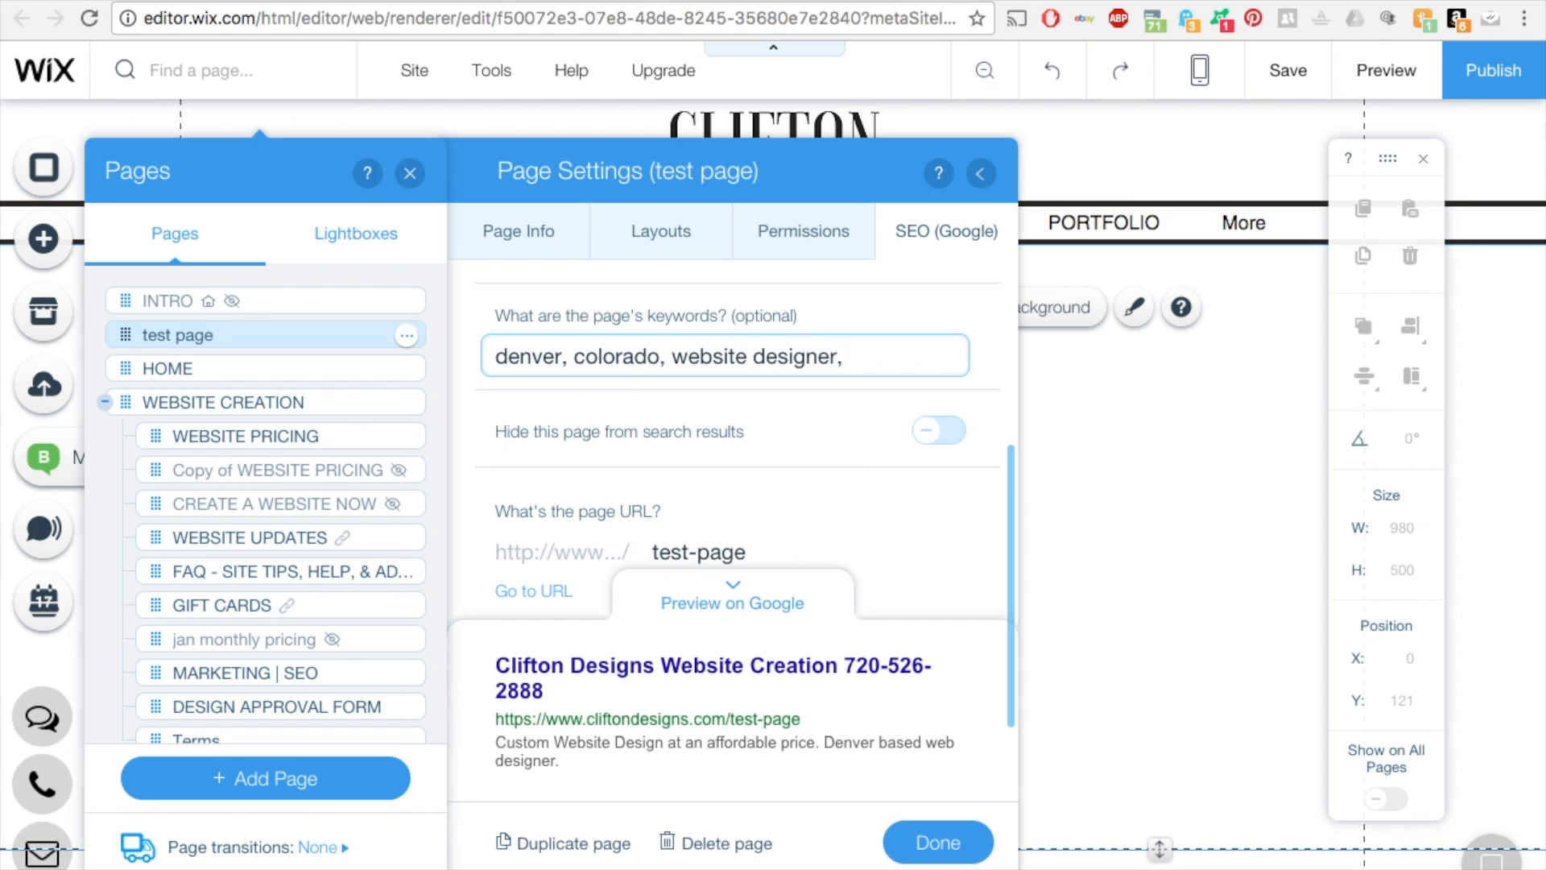
{"action": "left_click", "coordinate": [725, 356]}
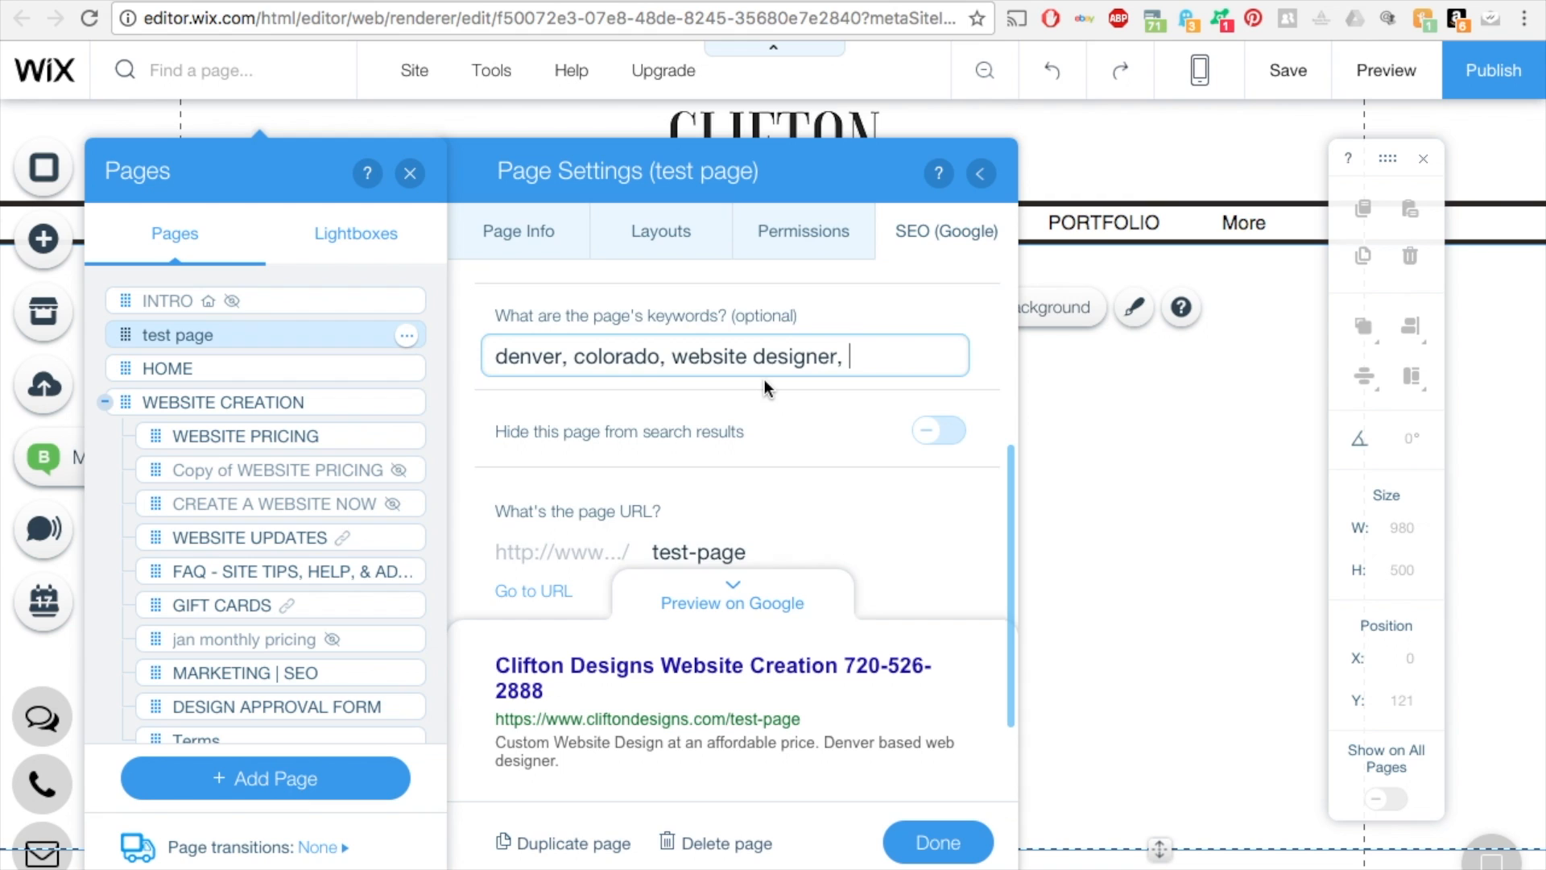
- Change the URL slug from 'test-page' to 'test' and finish with Done
{"action": "scroll", "scroll_direction": "down", "scroll_amount": 3}
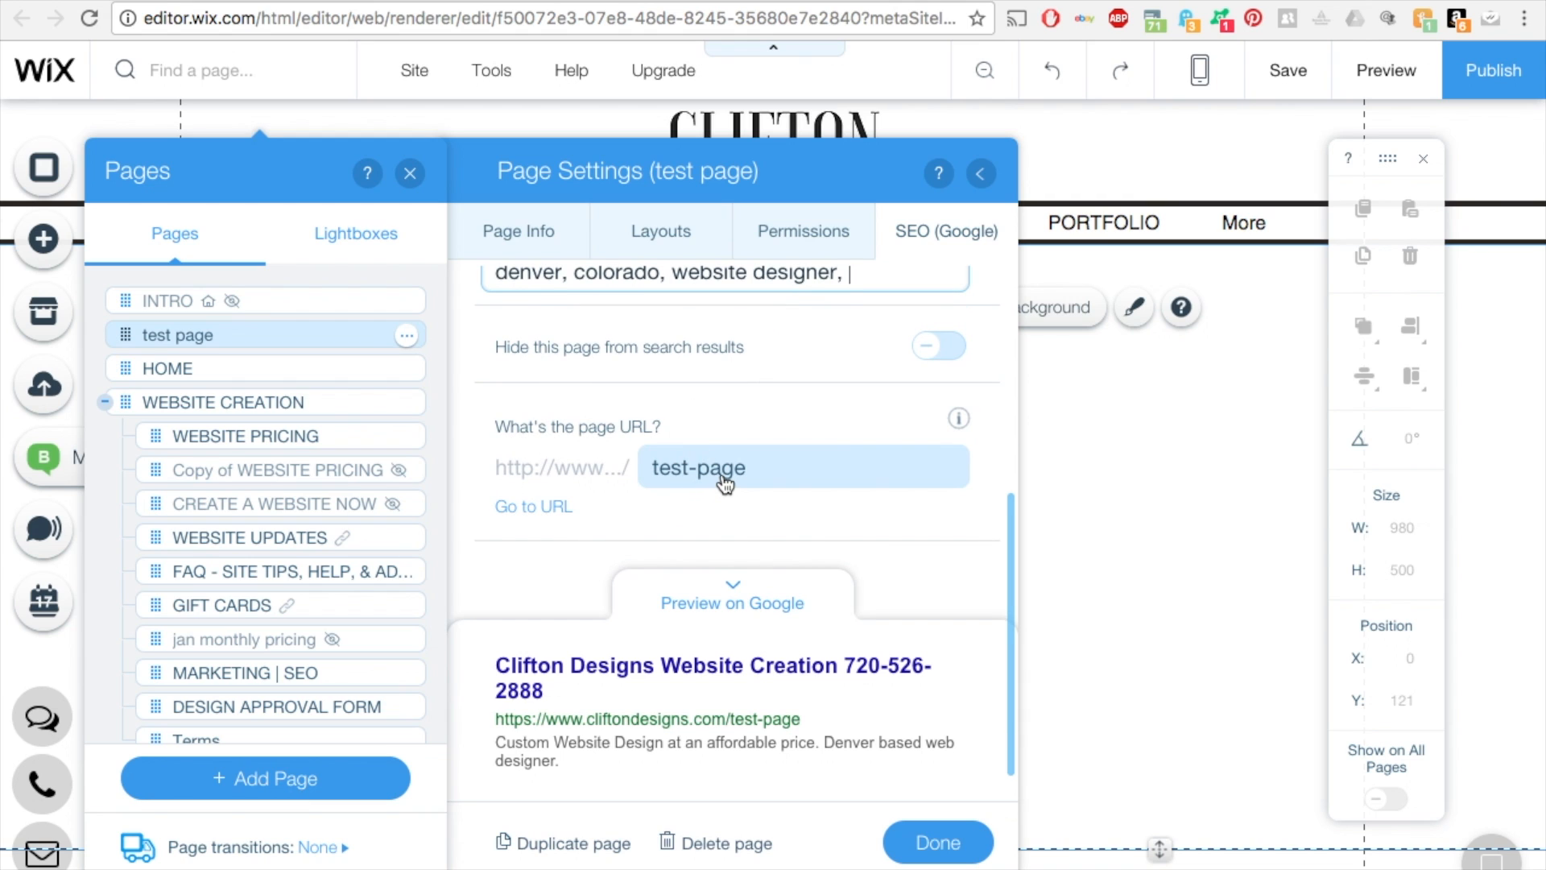
{"action": "left_click", "coordinate": [802, 467]}
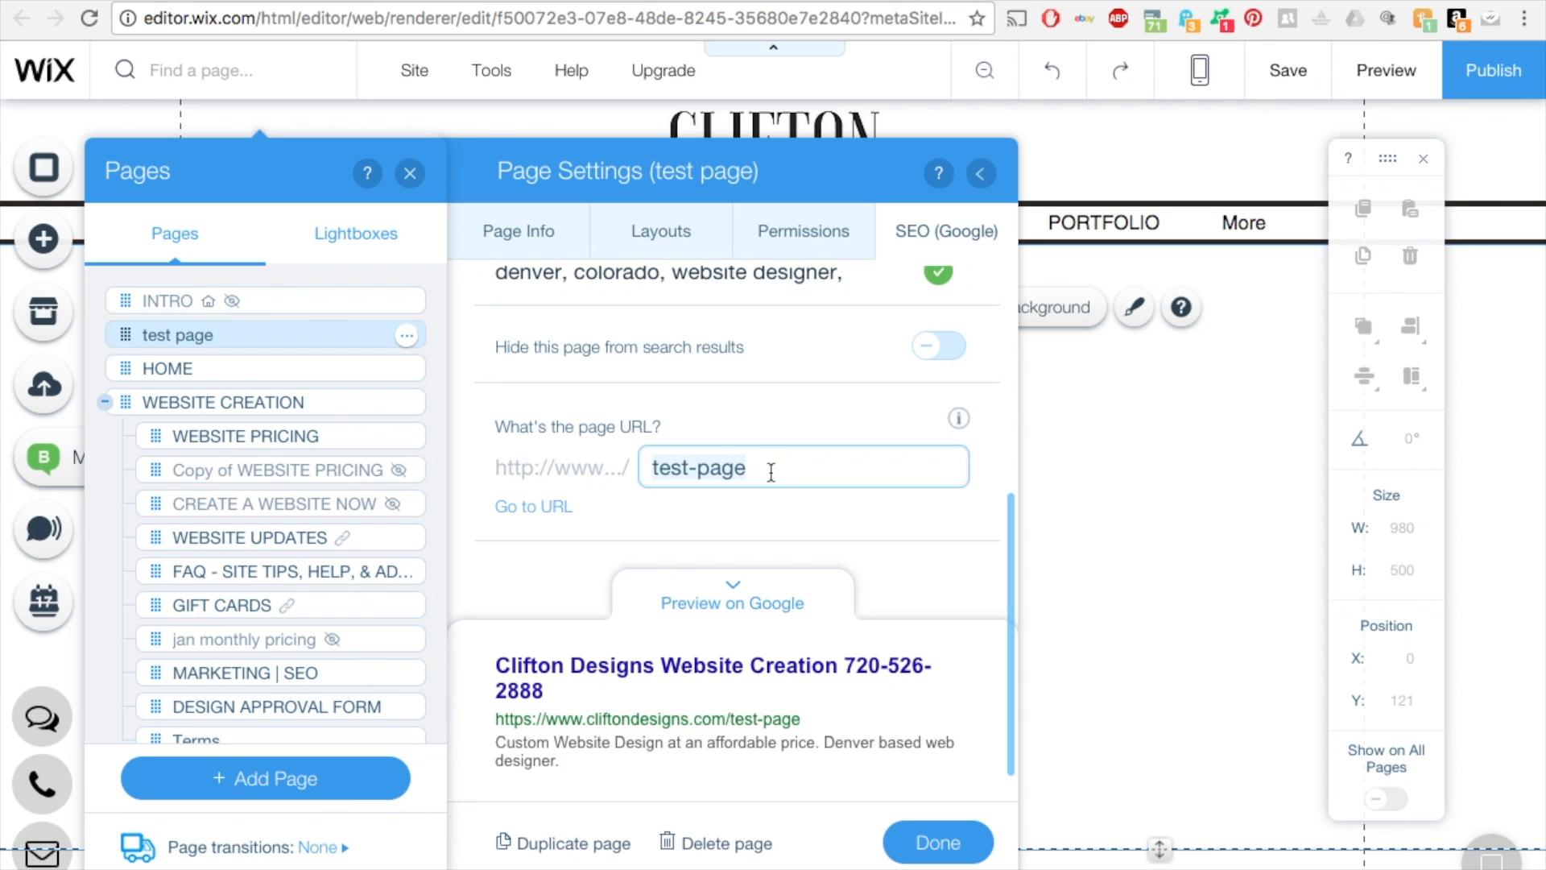
{"action": "type", "text": "t"}
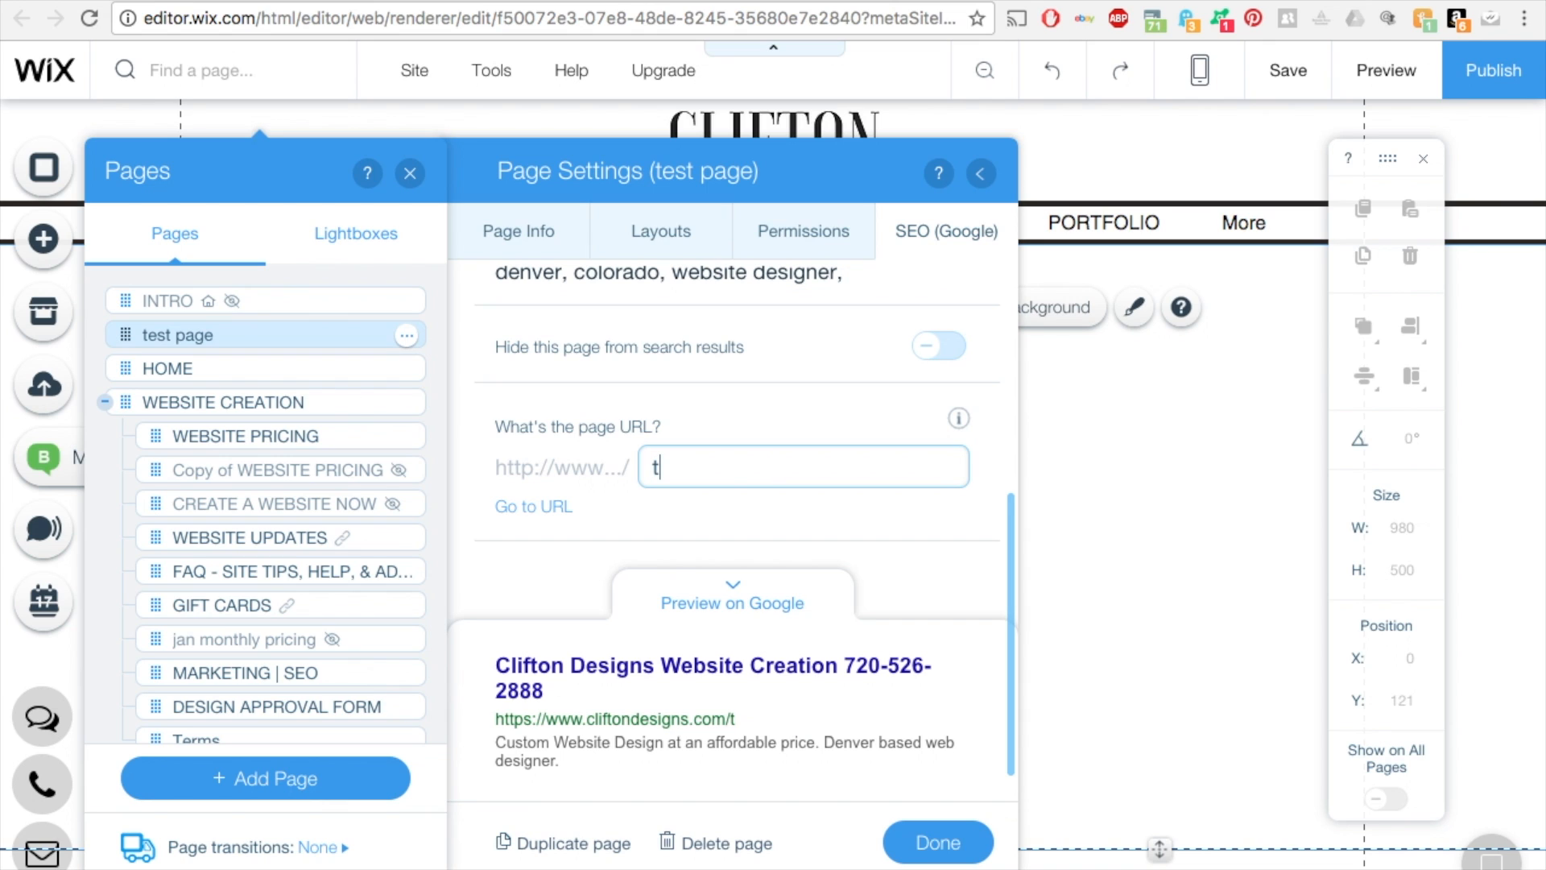
{"action": "type", "text": "se"}
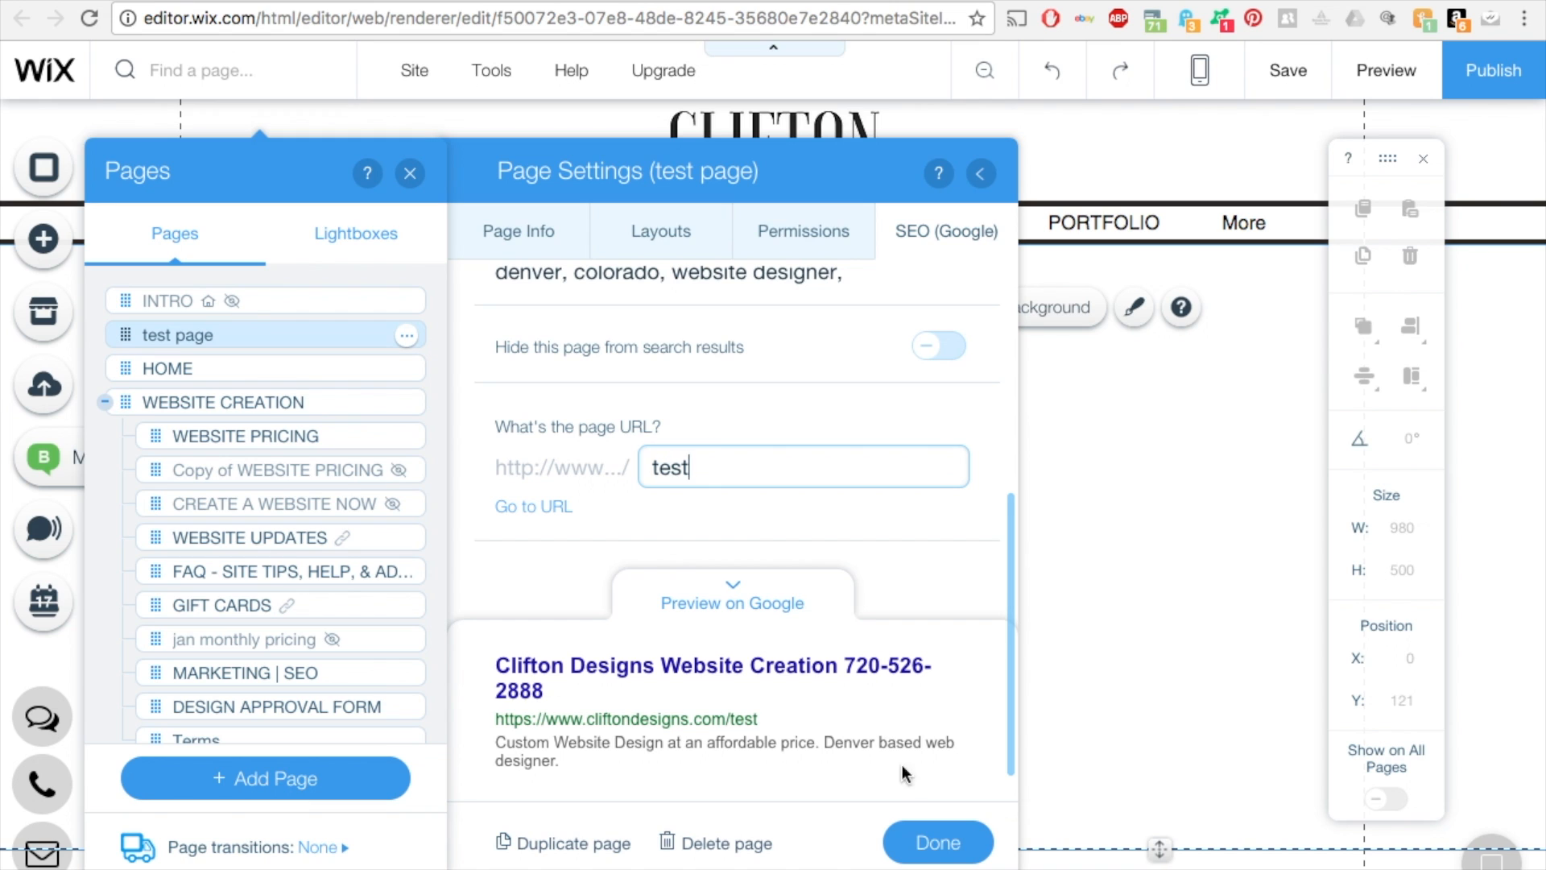
{"action": "left_click", "coordinate": [934, 842]}
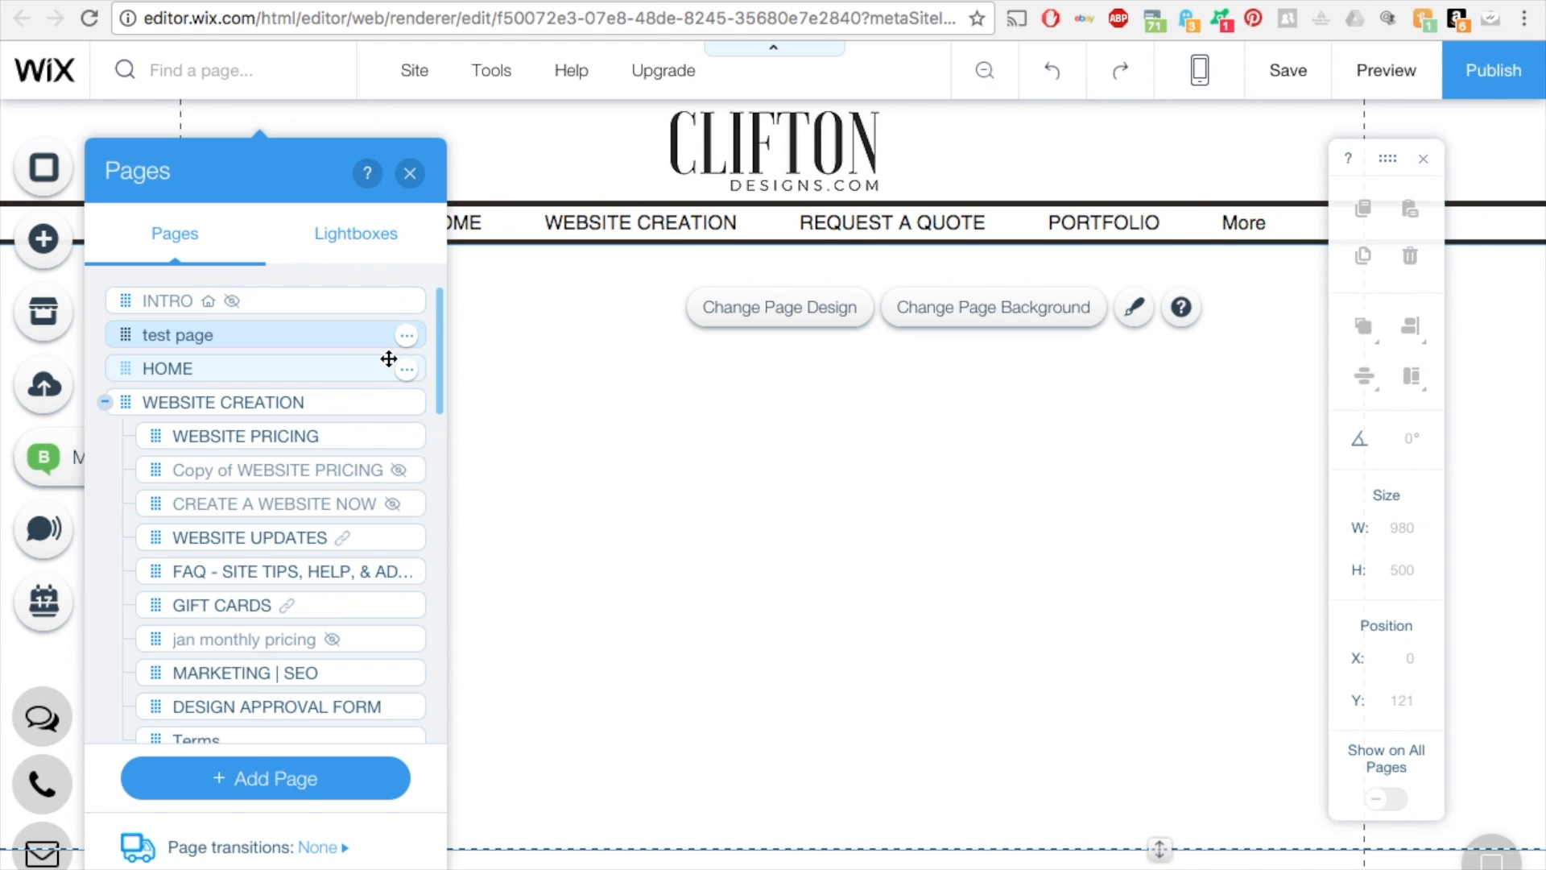
- Go to the HOME page and bring up its Page SEO settings
{"action": "left_click", "coordinate": [168, 368]}
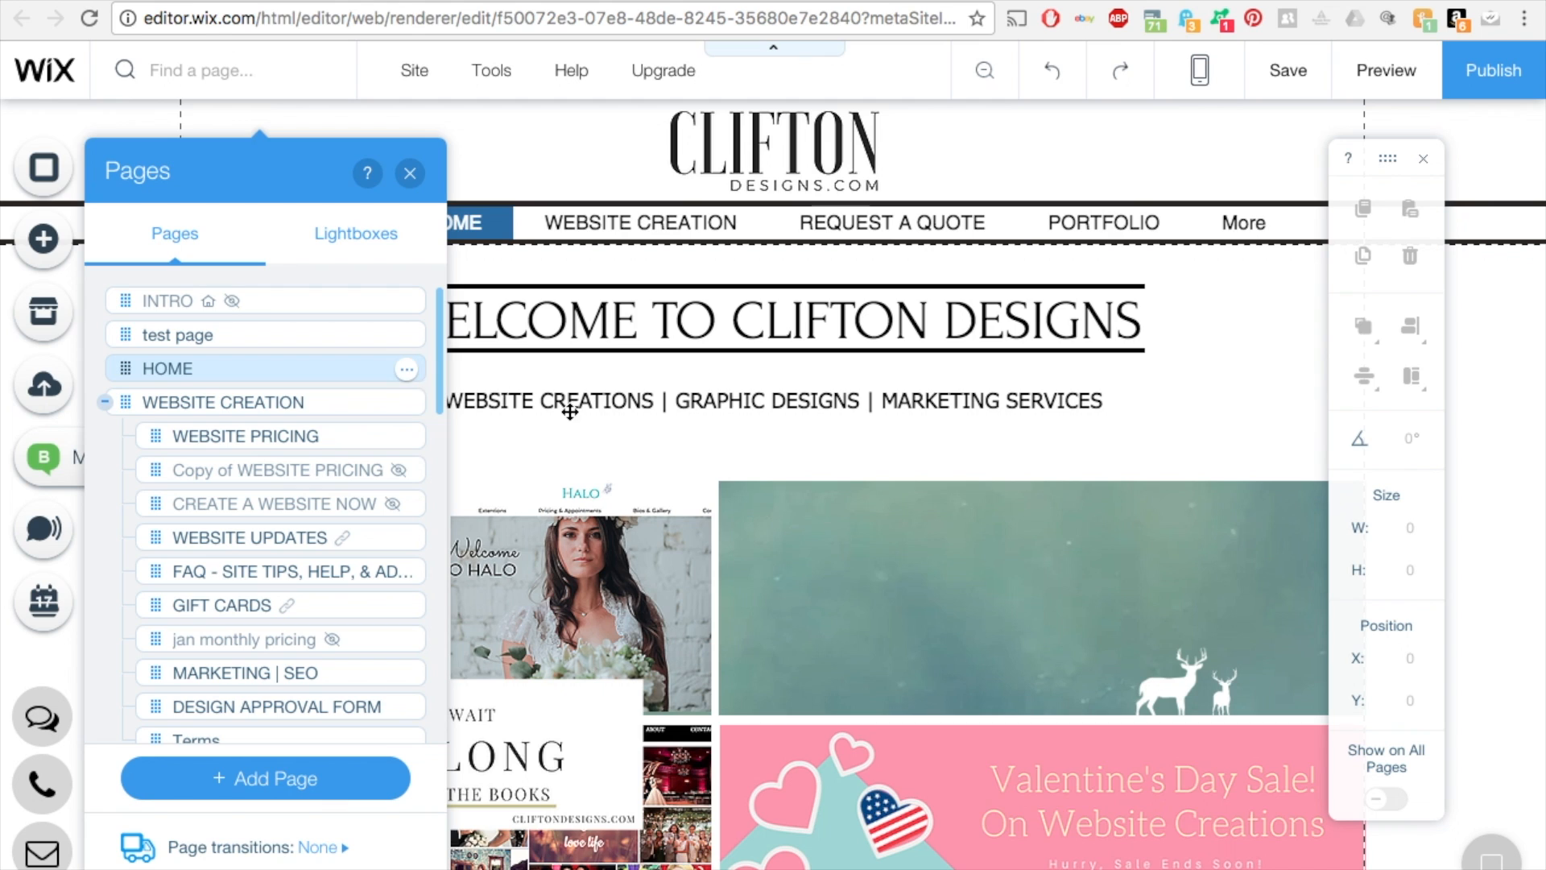
{"action": "left_click", "coordinate": [406, 369]}
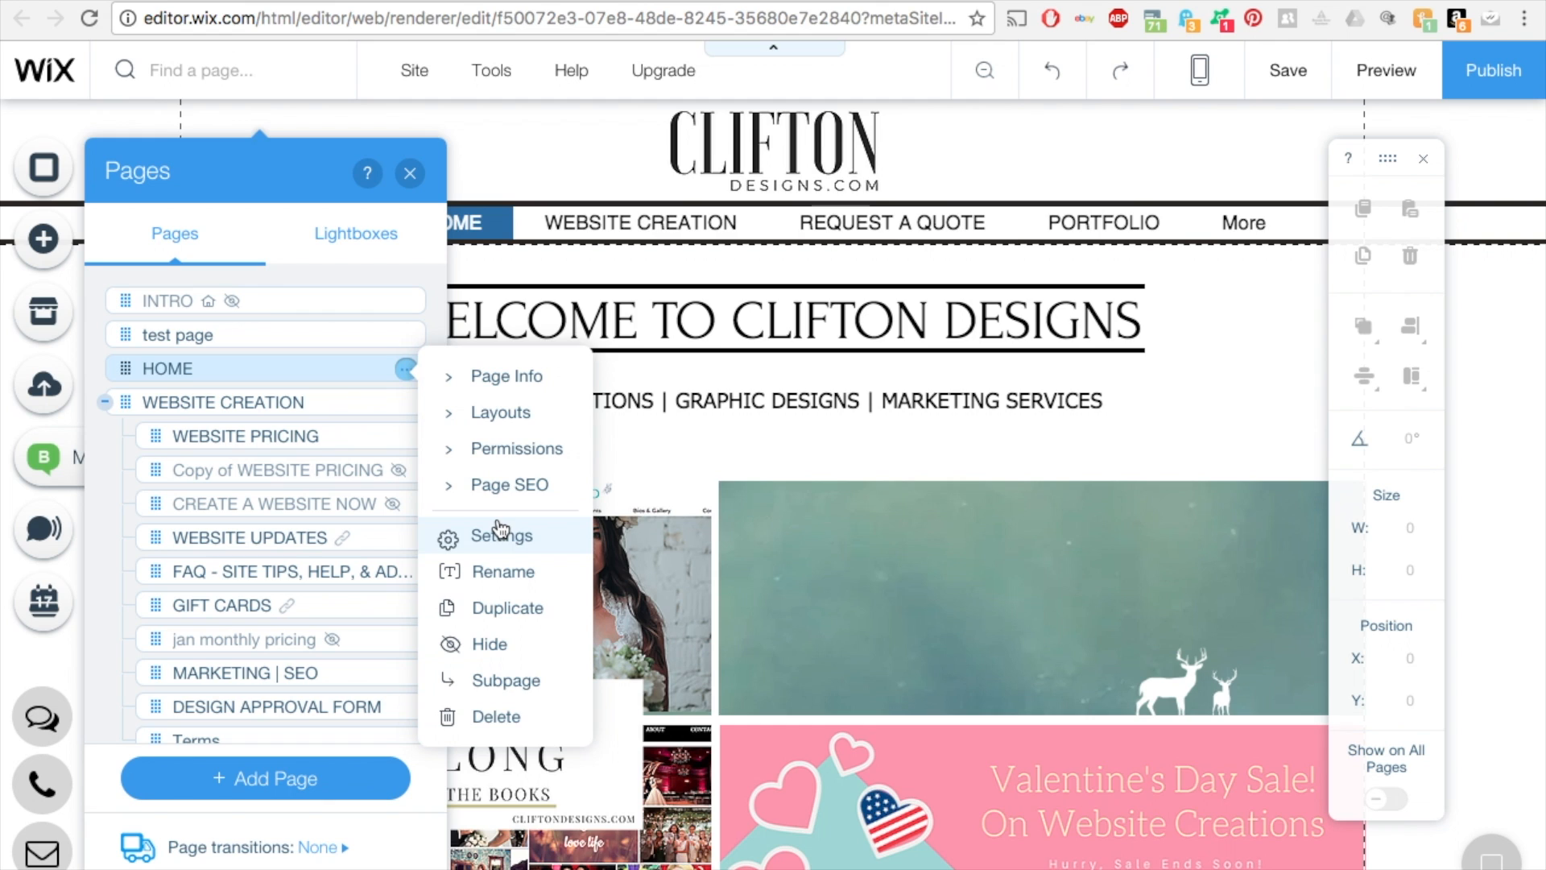
{"action": "left_click", "coordinate": [501, 535]}
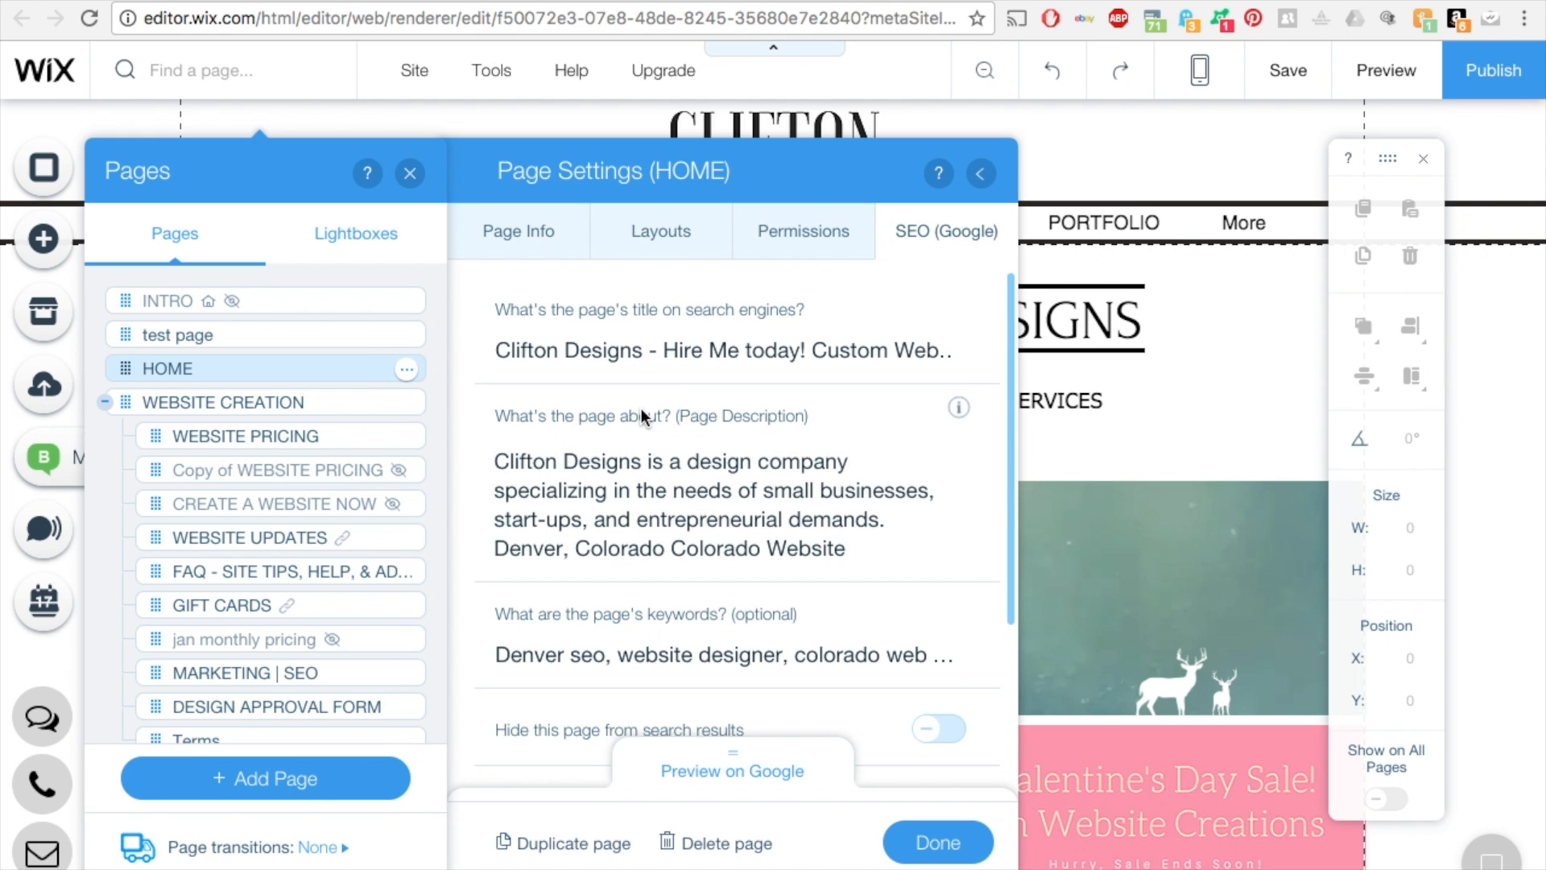
- Look over the HOME page's keyword list, title and description without changing them
{"action": "left_click", "coordinate": [724, 350]}
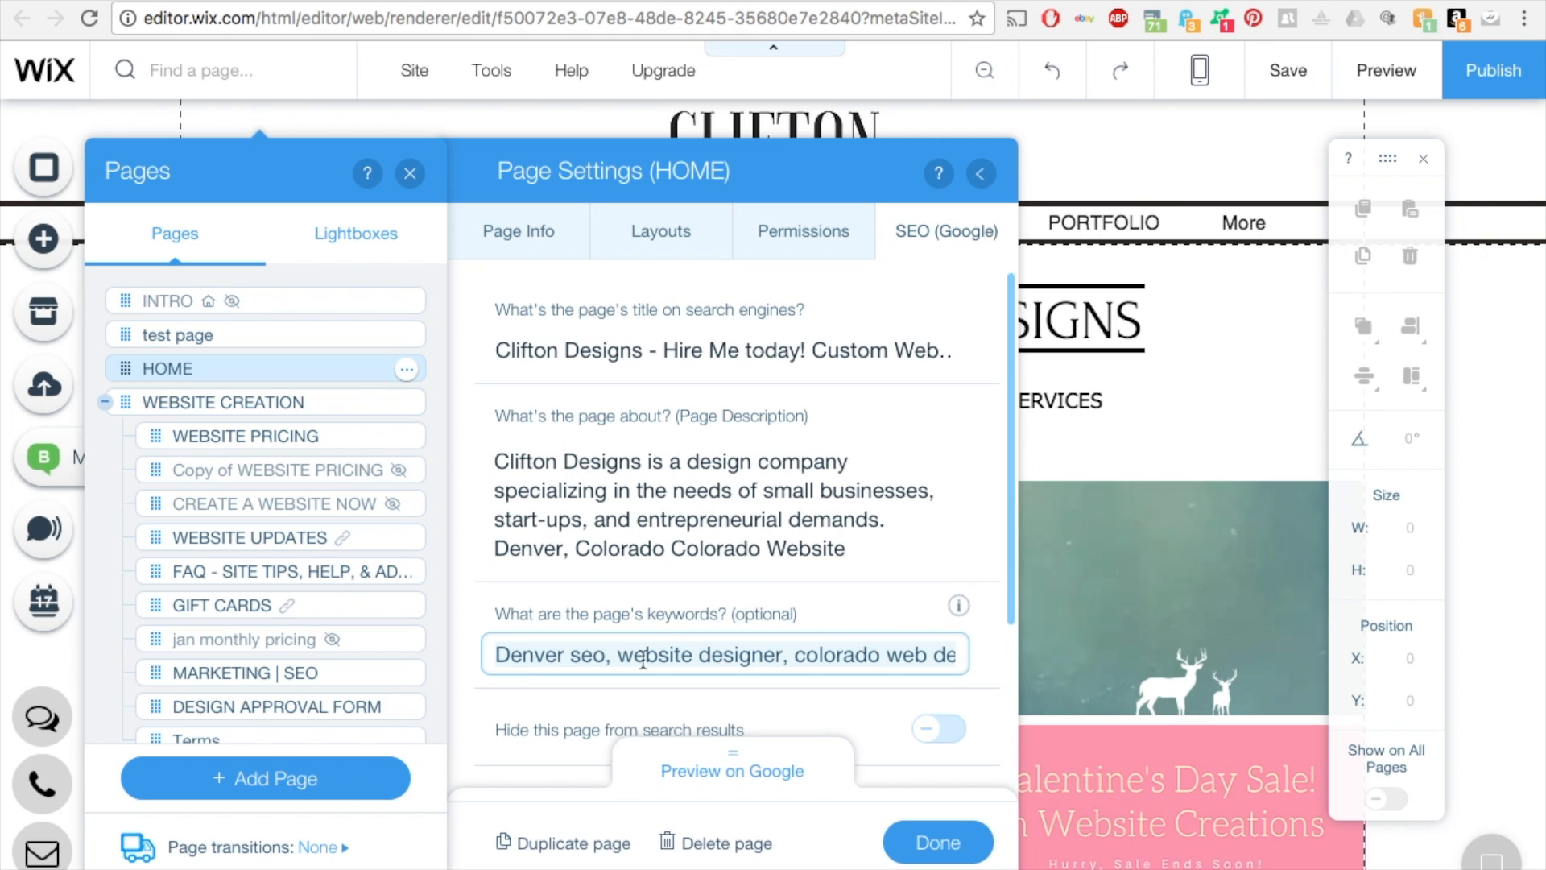
{"action": "scroll", "scroll_direction": "down", "scroll_amount": 3}
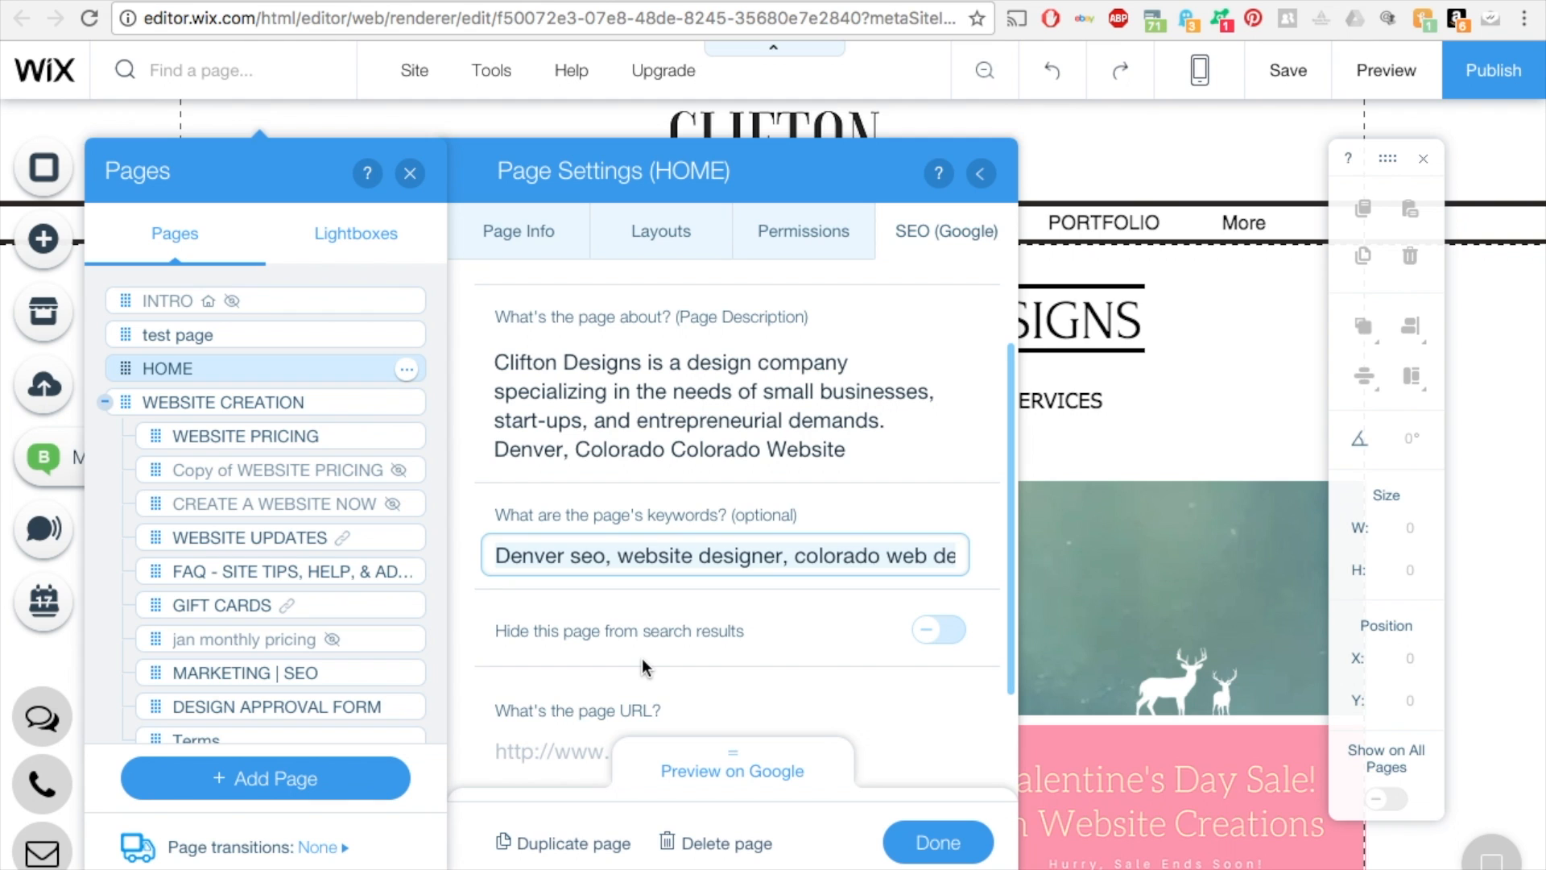
{"action": "scroll", "scroll_direction": "down", "scroll_amount": 3}
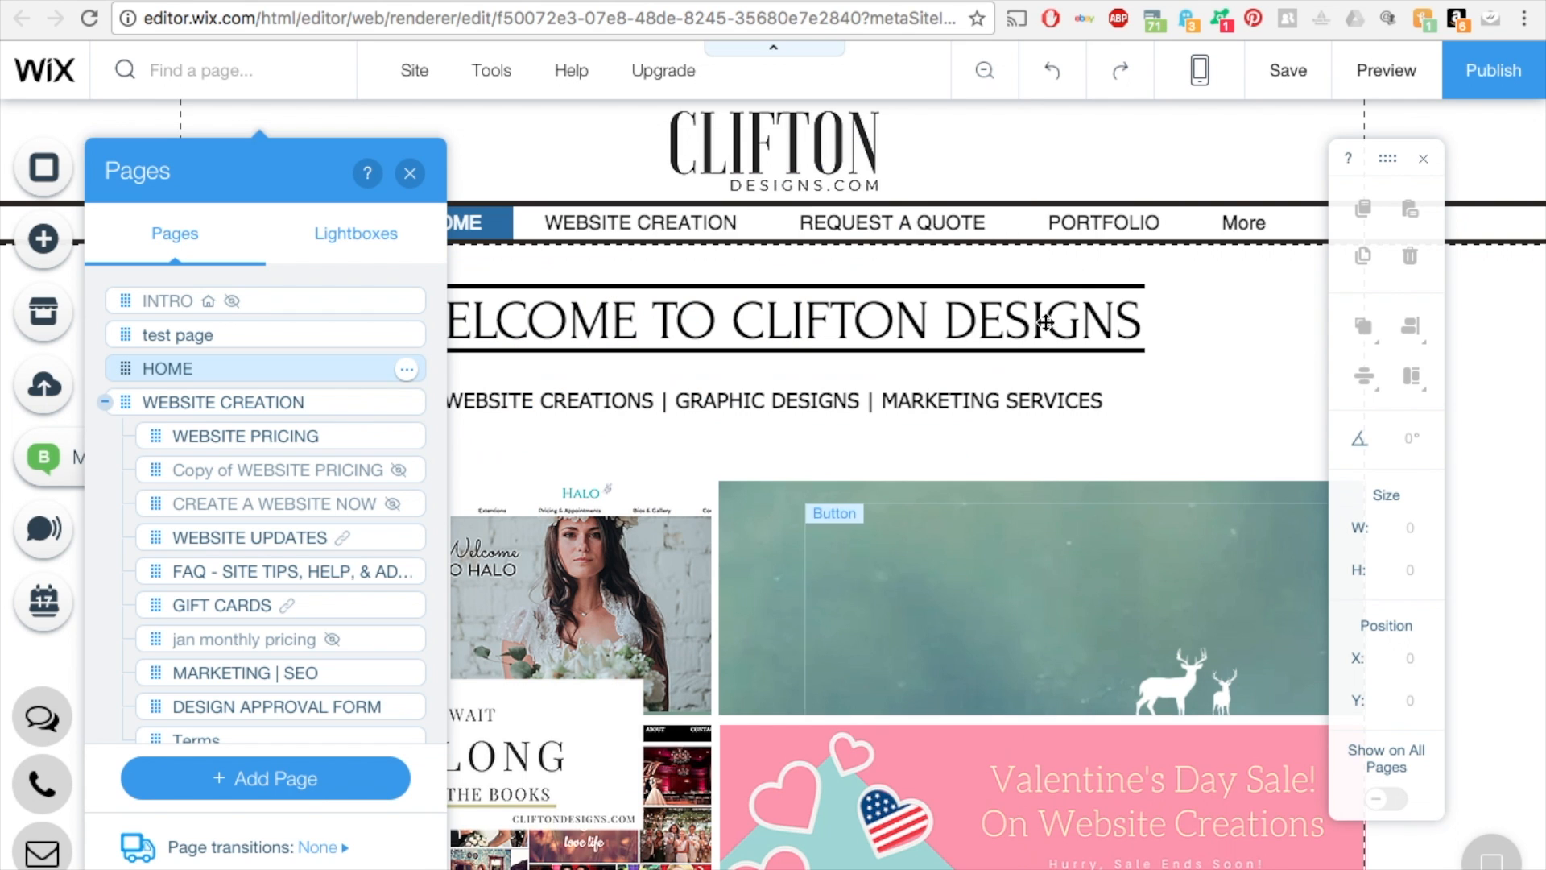
{"action": "mouse_move", "coordinate": [1491, 69]}
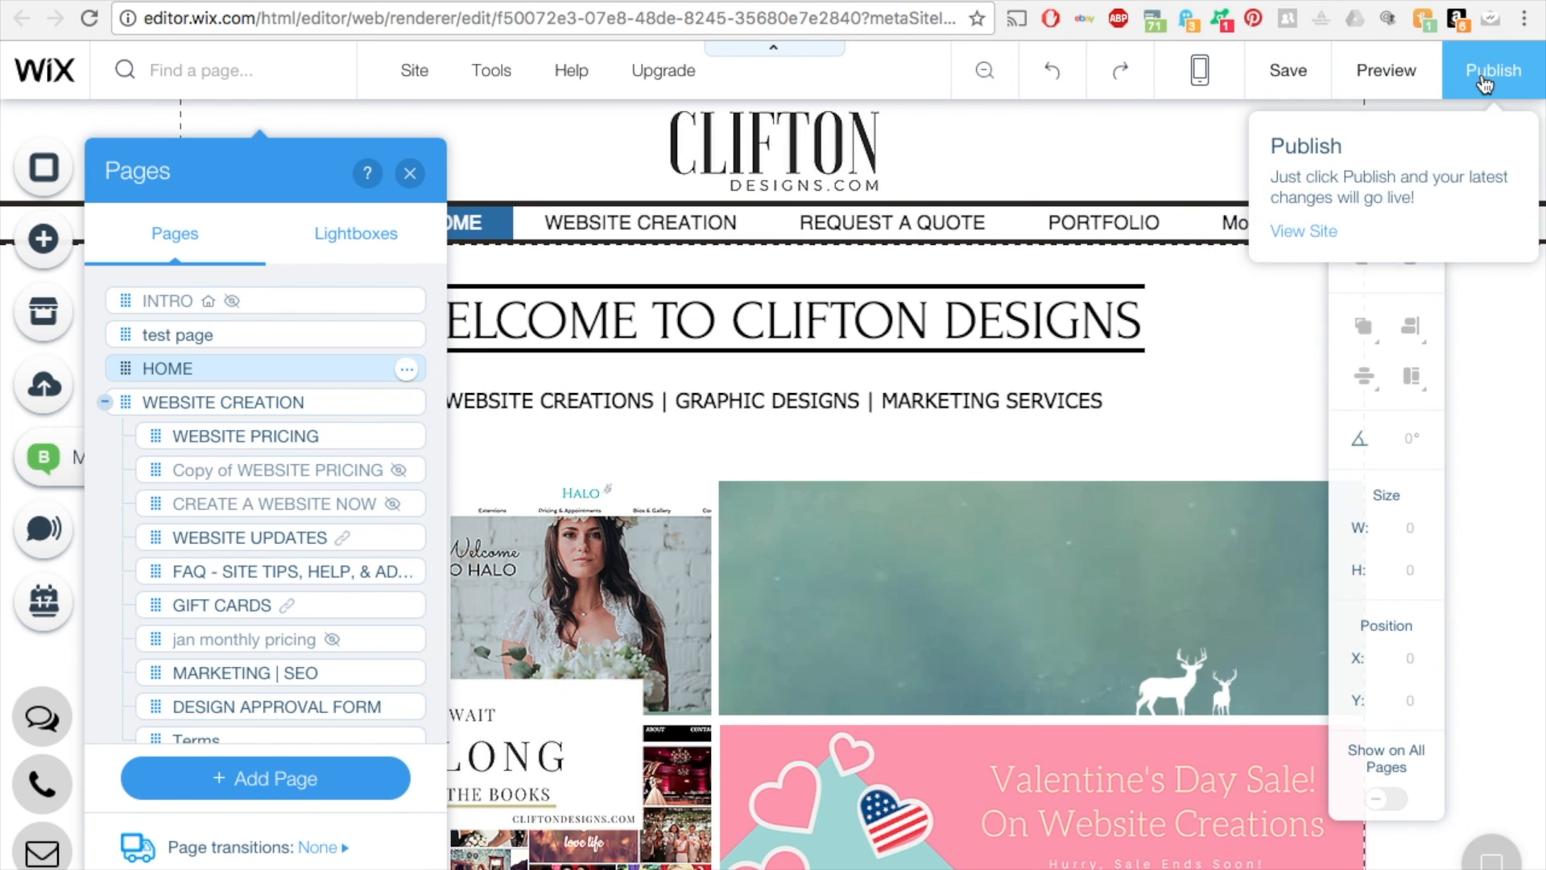